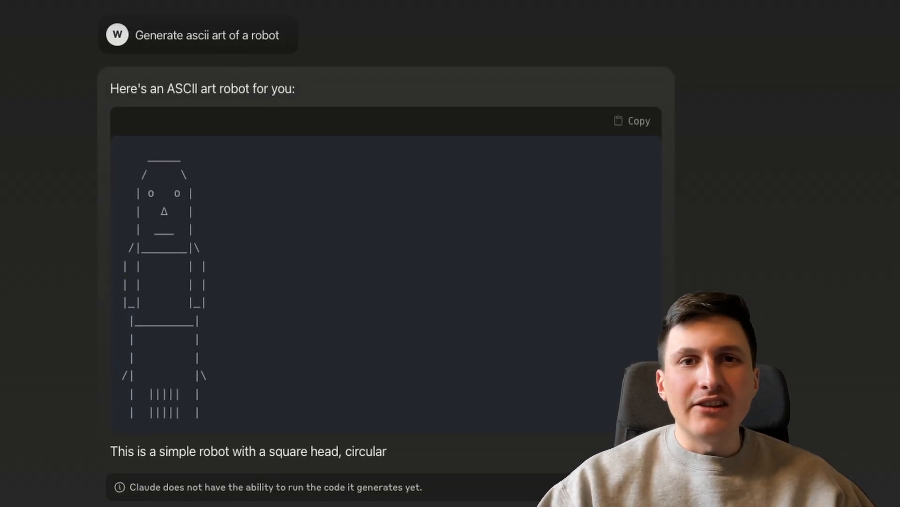
Step: Switch to the DeepSeek chat and scroll through its oval whale ASCII art reply
click(530, 44)
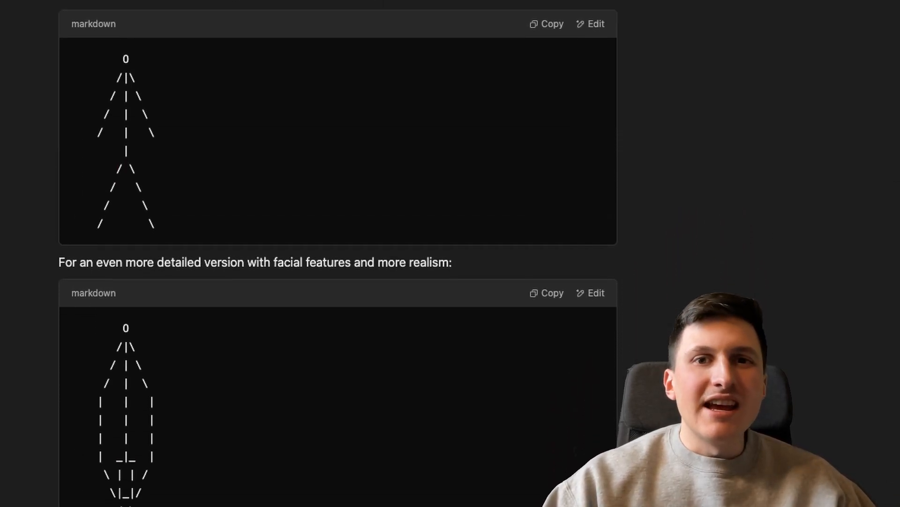
scroll(down, 3)
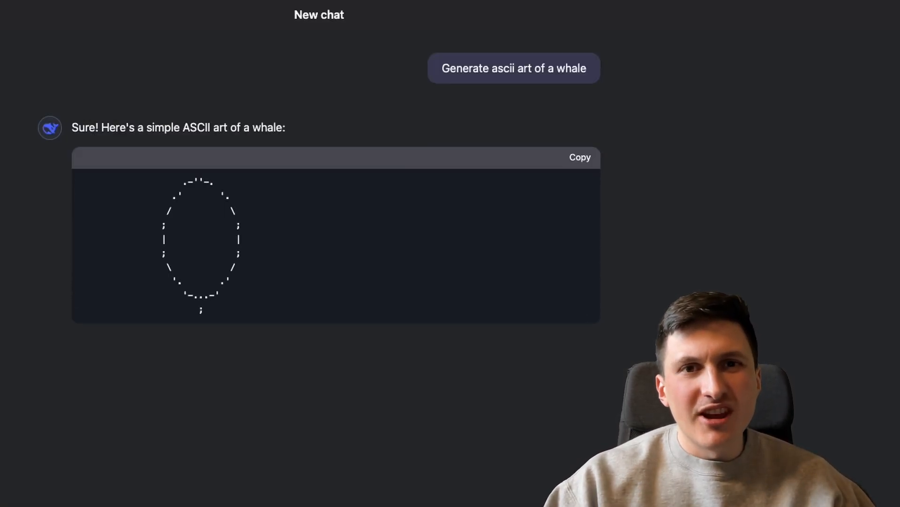
scroll(down, 3)
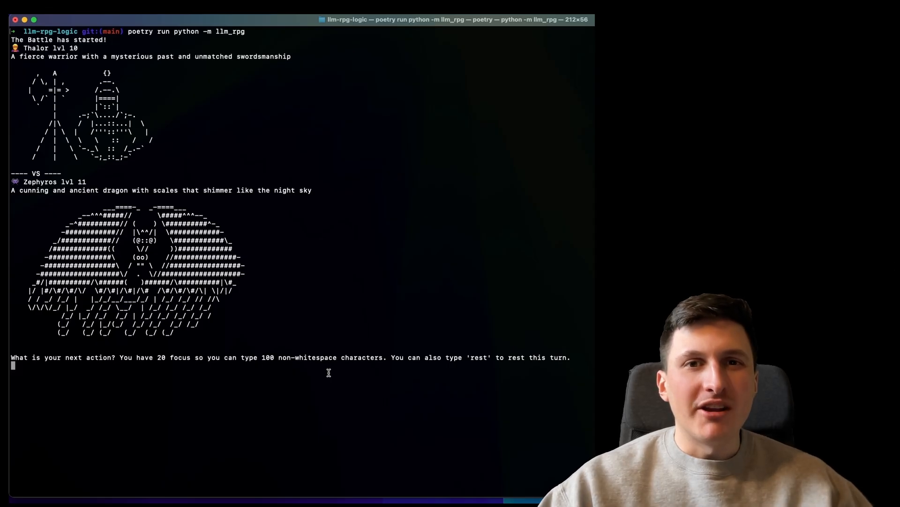
Step: Enter 'slash my sword' as the battle action, cutting the dragon to 19/30 HP
text(slash my swo)
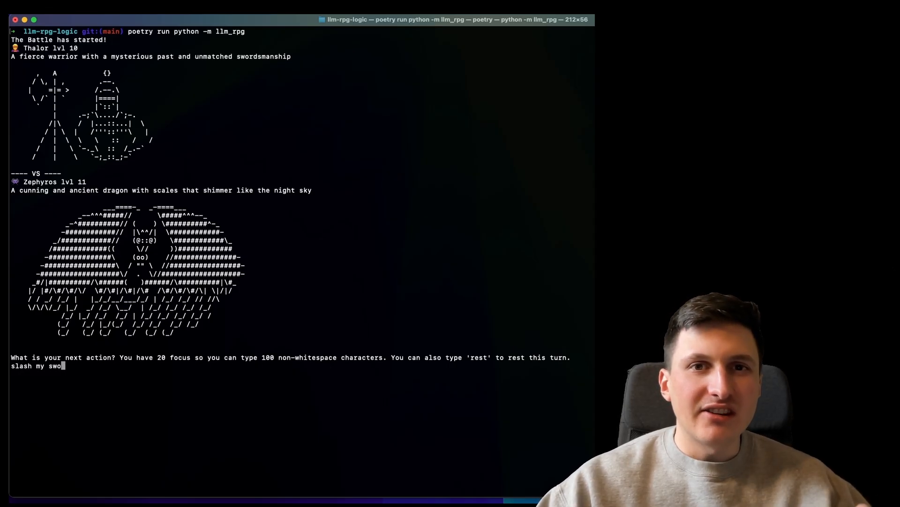
key(Return)
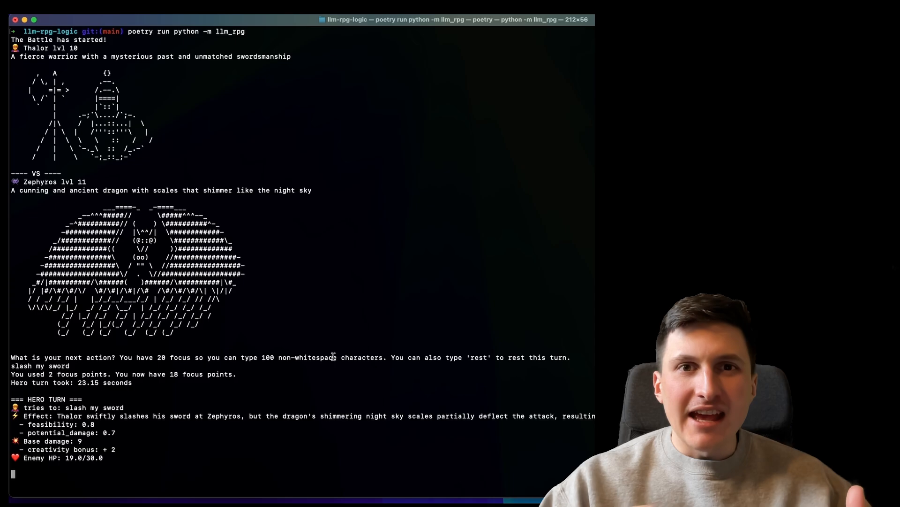
mouse_move(161, 416)
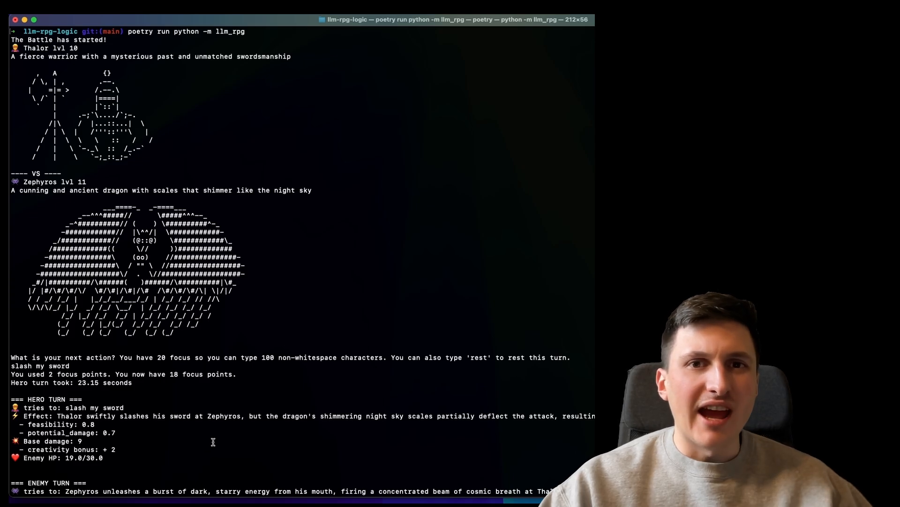
scroll(down, 3)
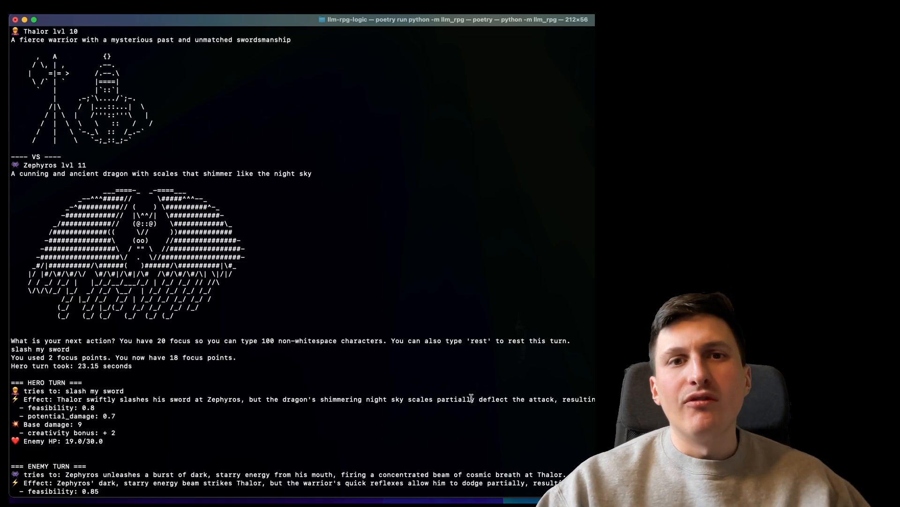
scroll(down, 3)
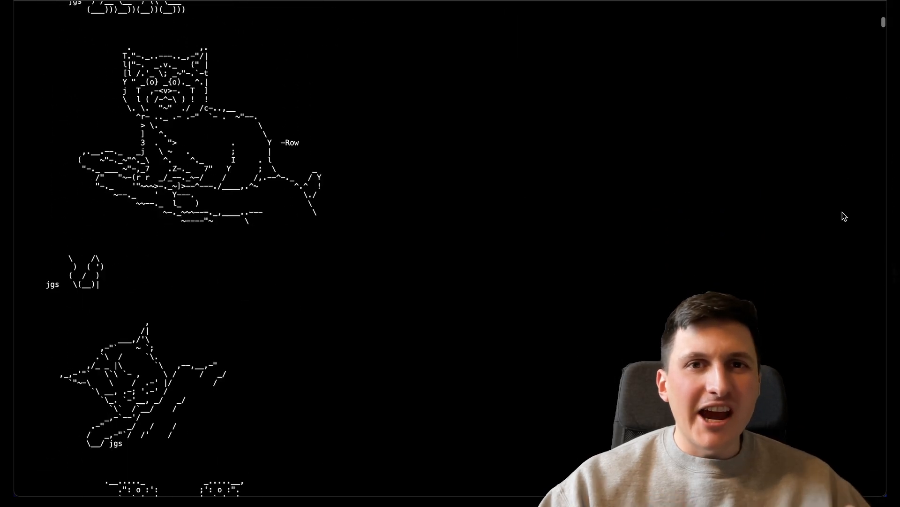
scroll(down, 3)
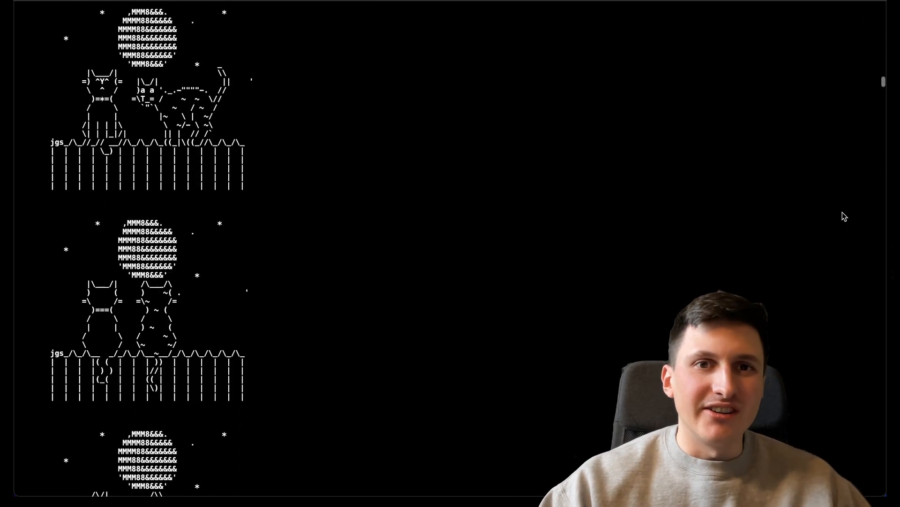
scroll(down, 3)
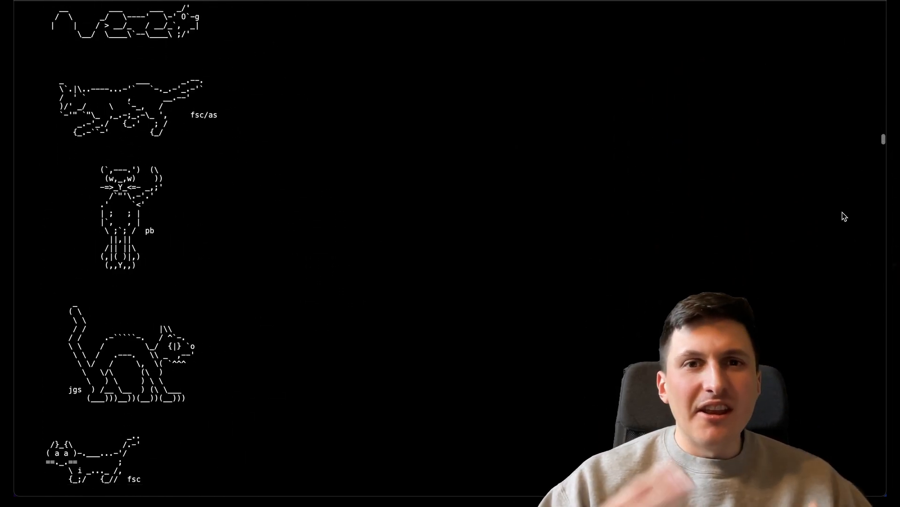
scroll(down, 3)
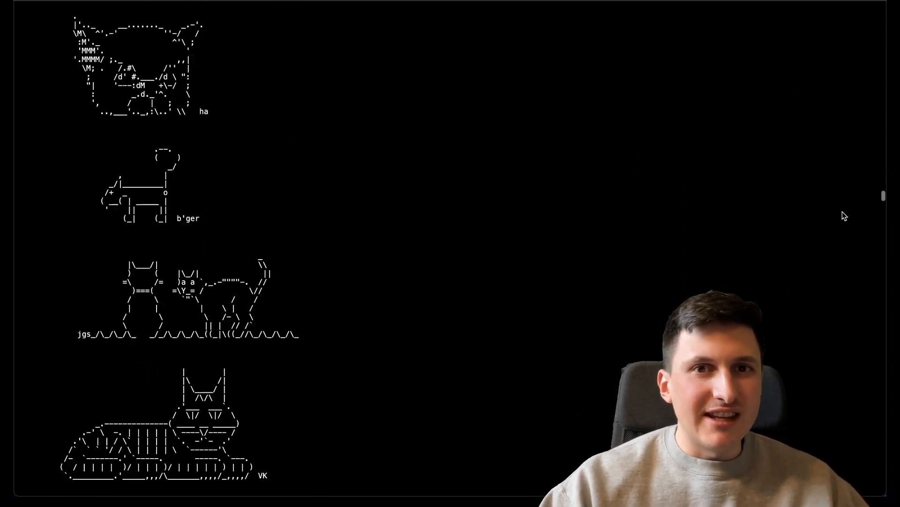
scroll(down, 3)
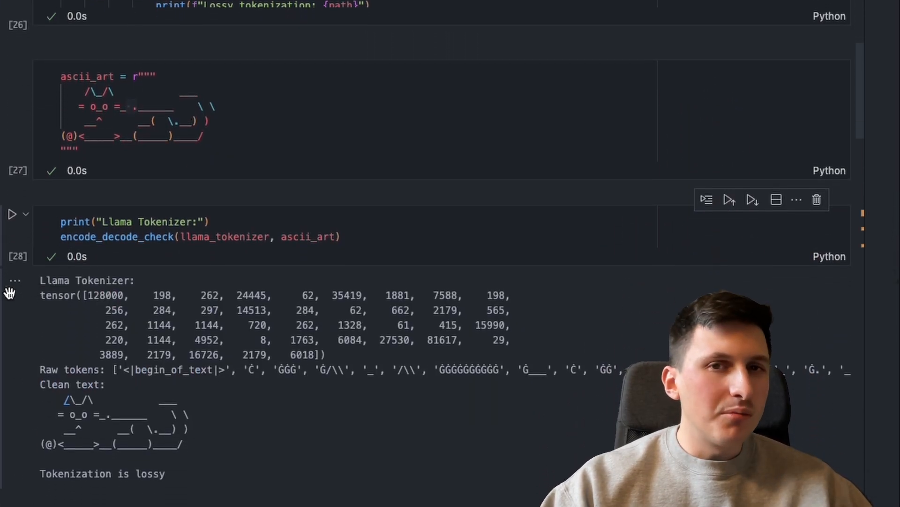
Step: Run the lossy_ascii_example_2 and check_encode_decode cells, flagging ' .' as lossy
scroll(down, 3)
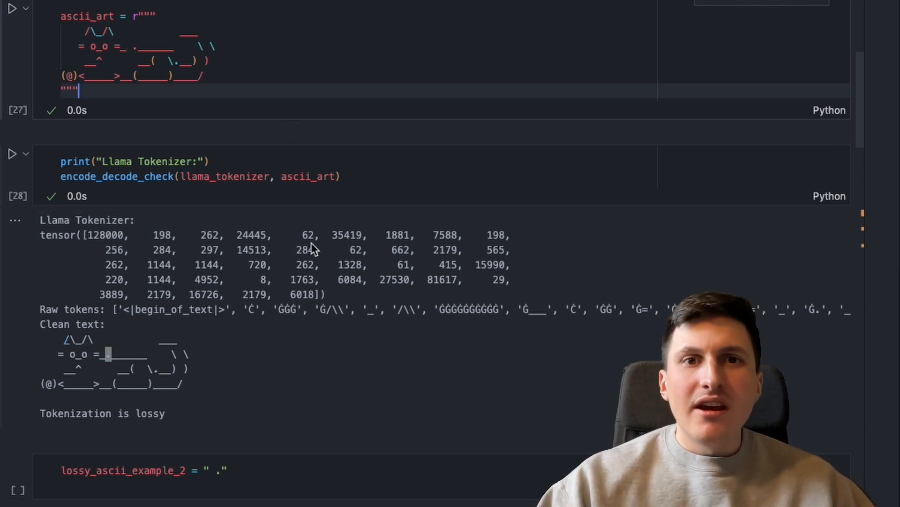
scroll(down, 3)
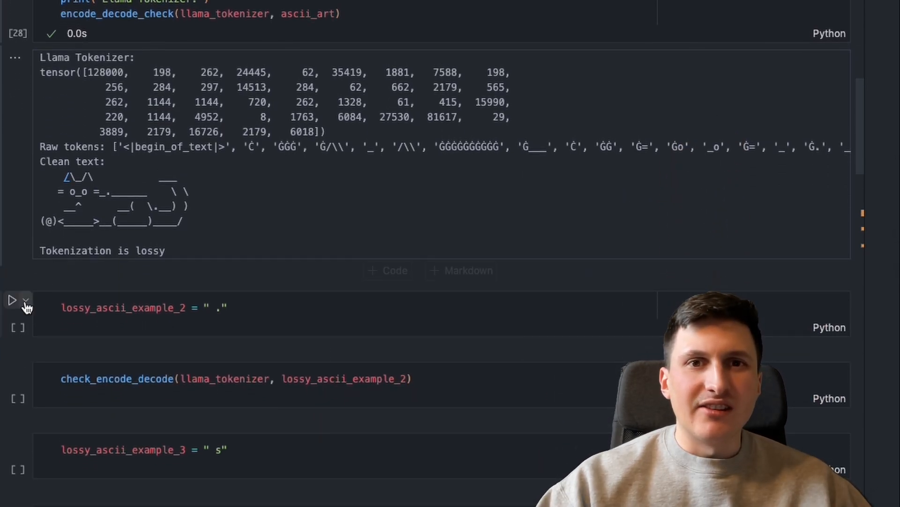
click(13, 300)
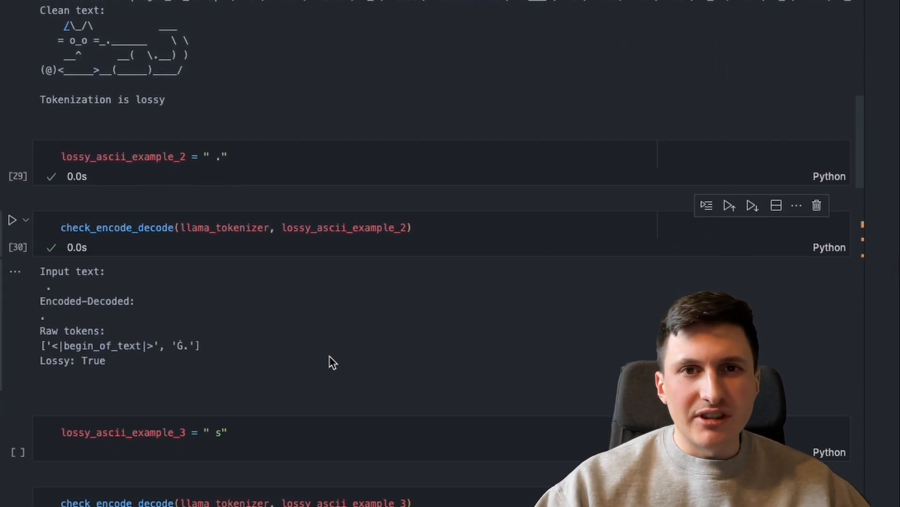
scroll(down, 3)
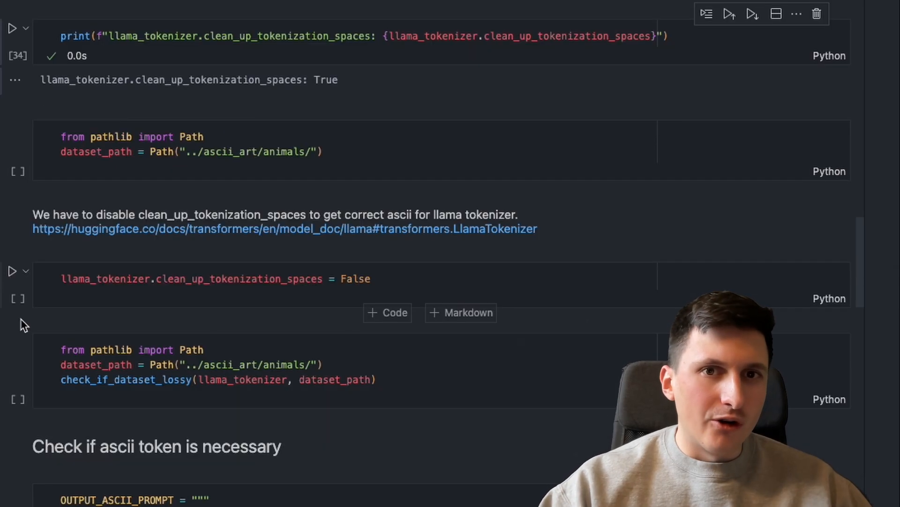
click(12, 271)
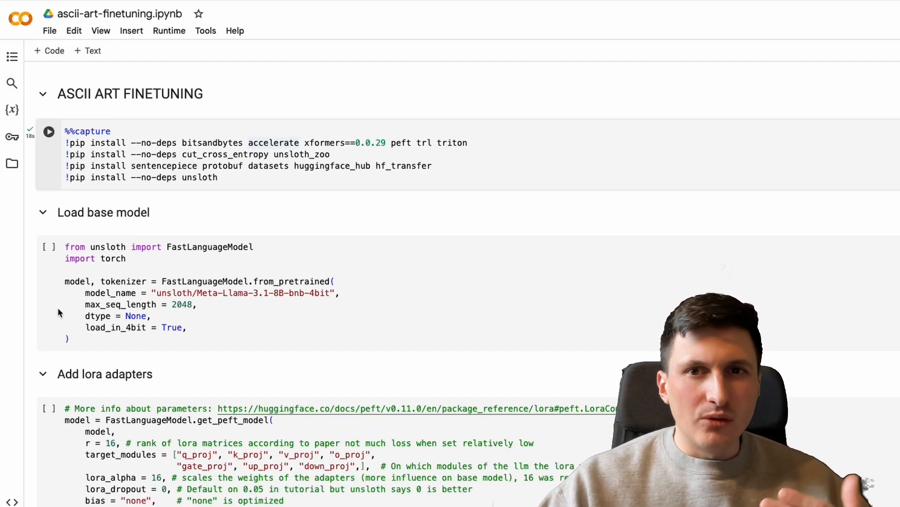
Step: Rerun the dataset-loading cell using the ascii-art-cat-1 dataset
scroll(up, 3)
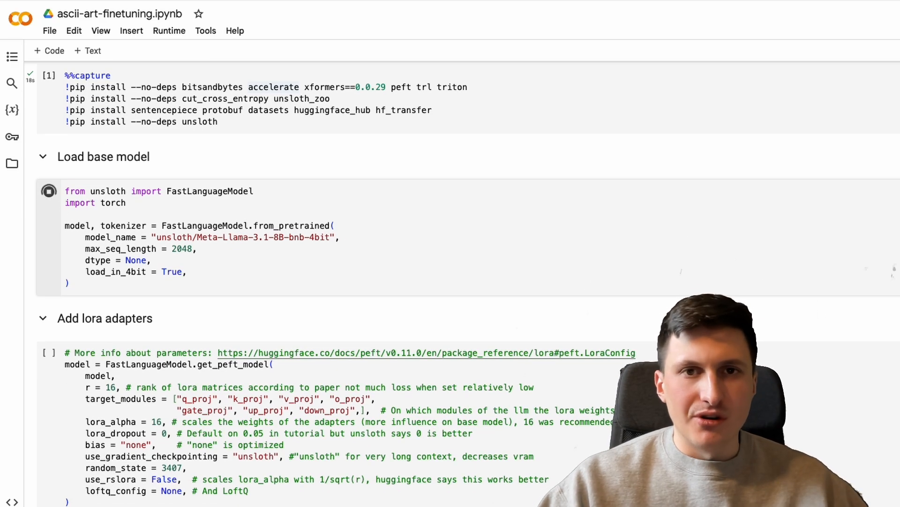
scroll(down, 3)
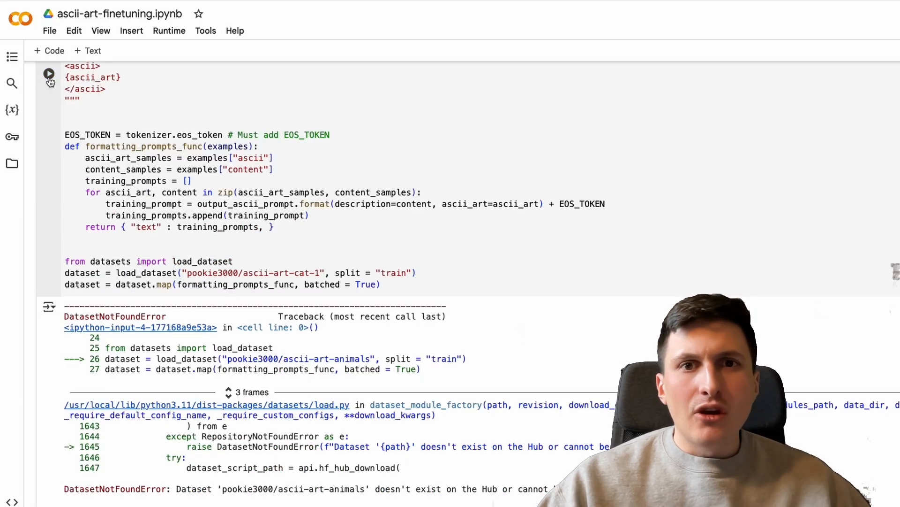
click(49, 74)
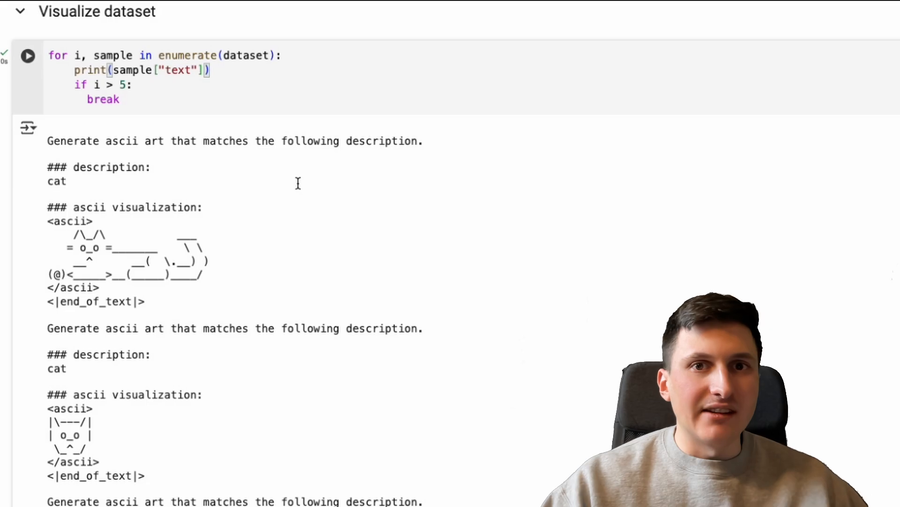
Step: Scroll through the printed cat prompt samples and the training loss log
scroll(down, 3)
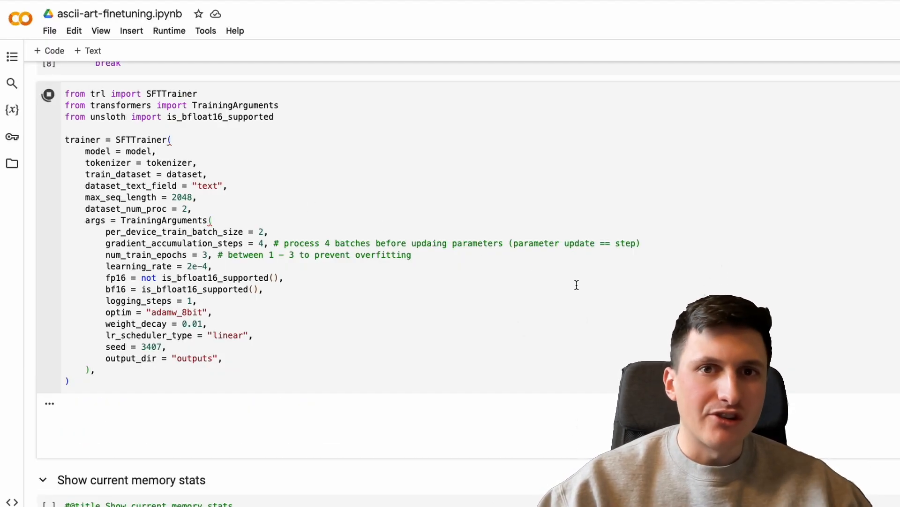
scroll(down, 3)
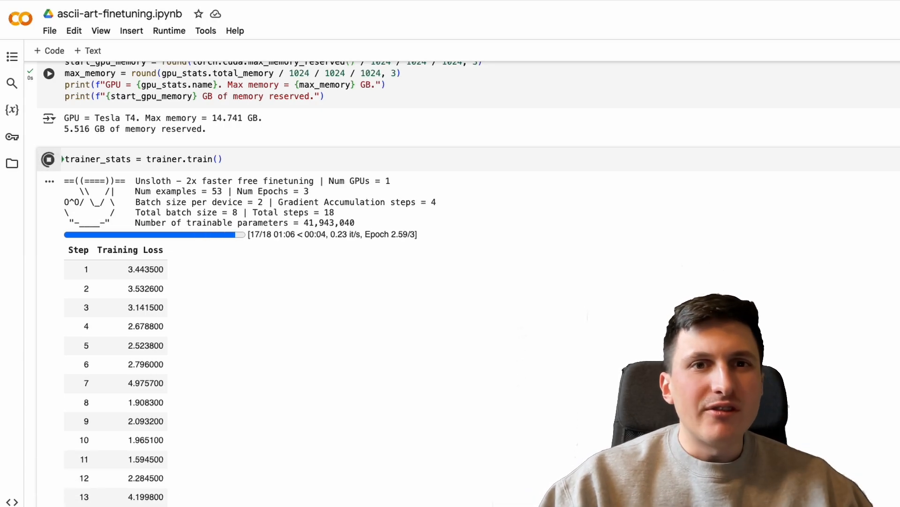
scroll(down, 3)
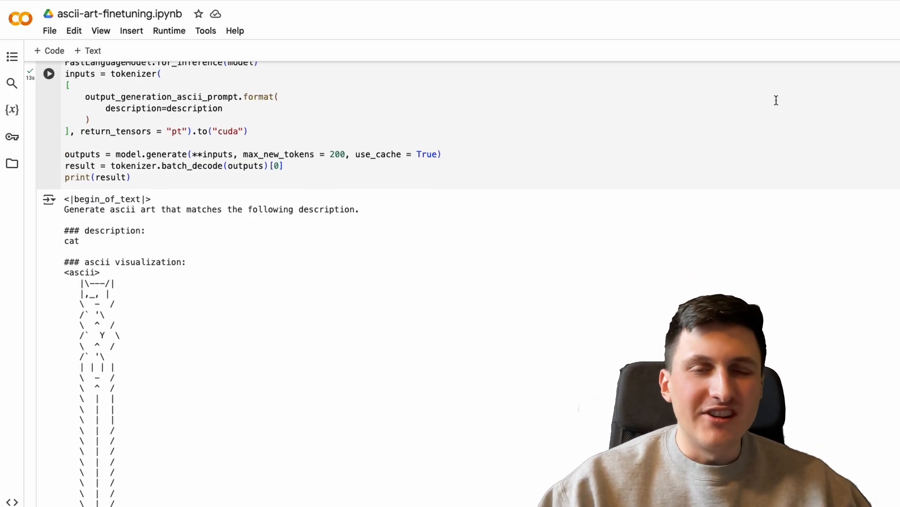
Step: Run the trainer.train() cell, reaching step 10 of 45 with loss near 2.08
click(49, 74)
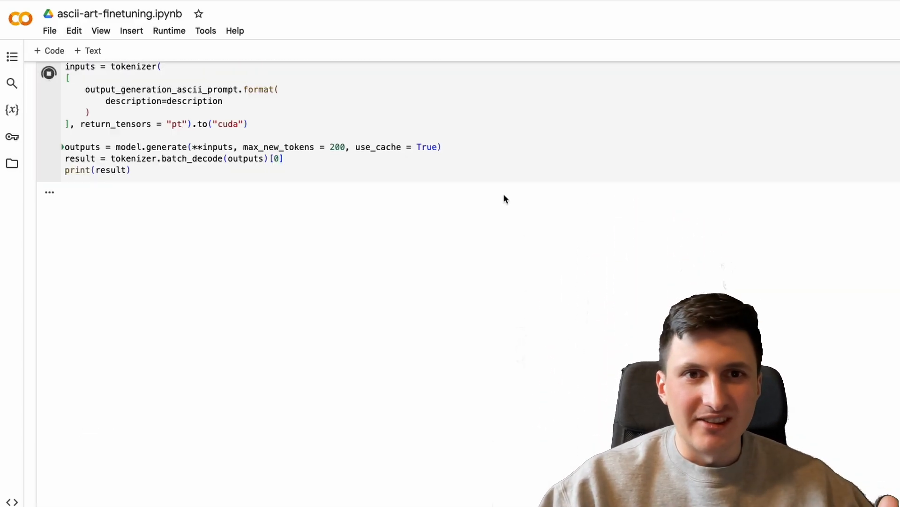
click(49, 73)
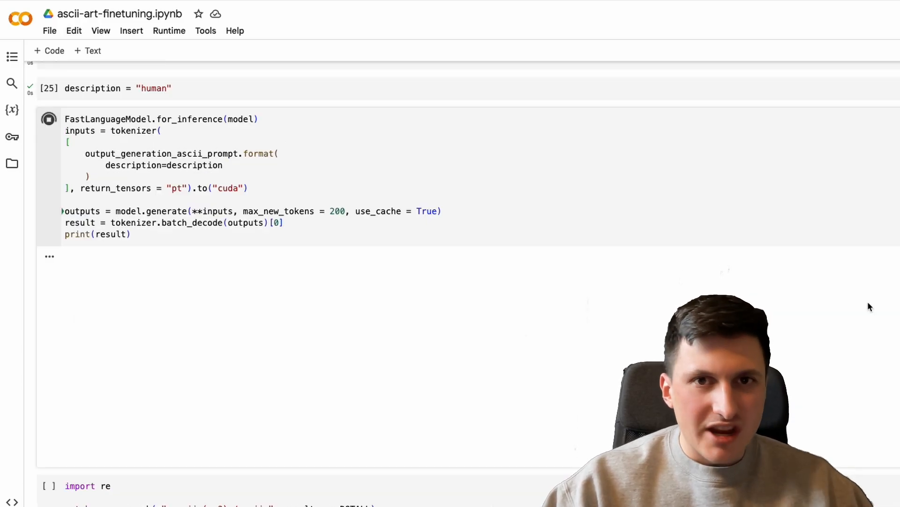
click(48, 118)
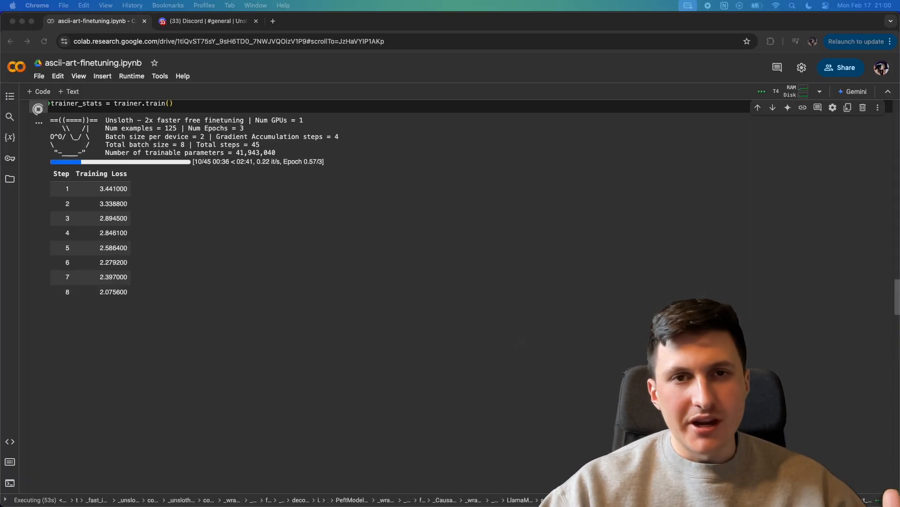
Step: Scroll to follow the streamed ASCII art for the detailed standing left-side description
scroll(down, 3)
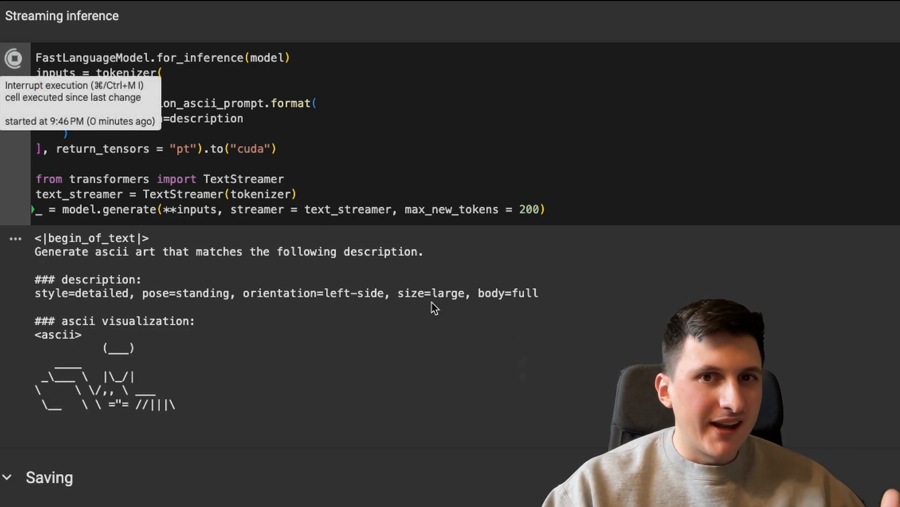
mouse_move(451, 172)
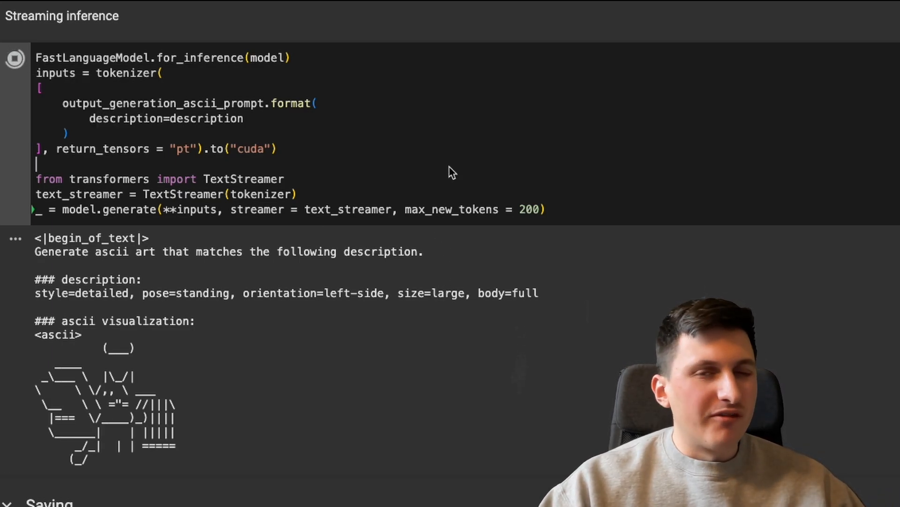
Step: Scroll to view the regenerated ASCII drawing for the same description
scroll(down, 3)
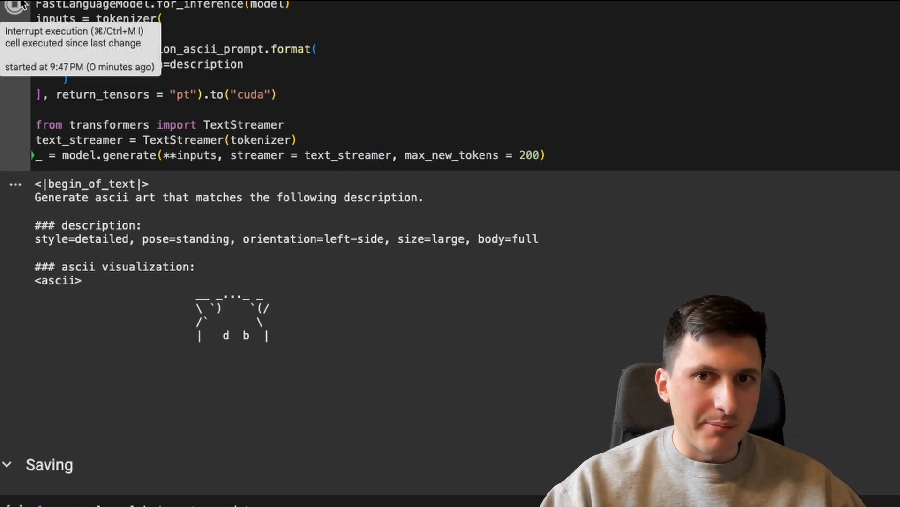
mouse_move(172, 30)
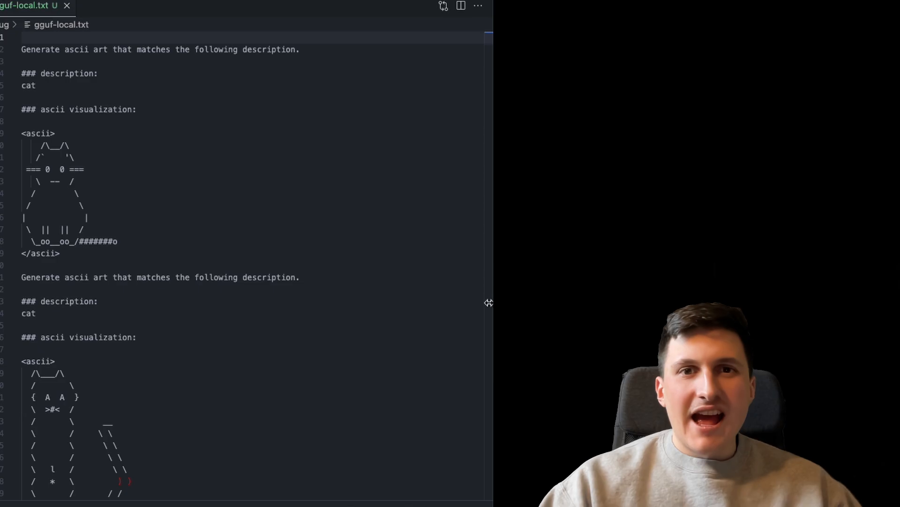
scroll(down, 3)
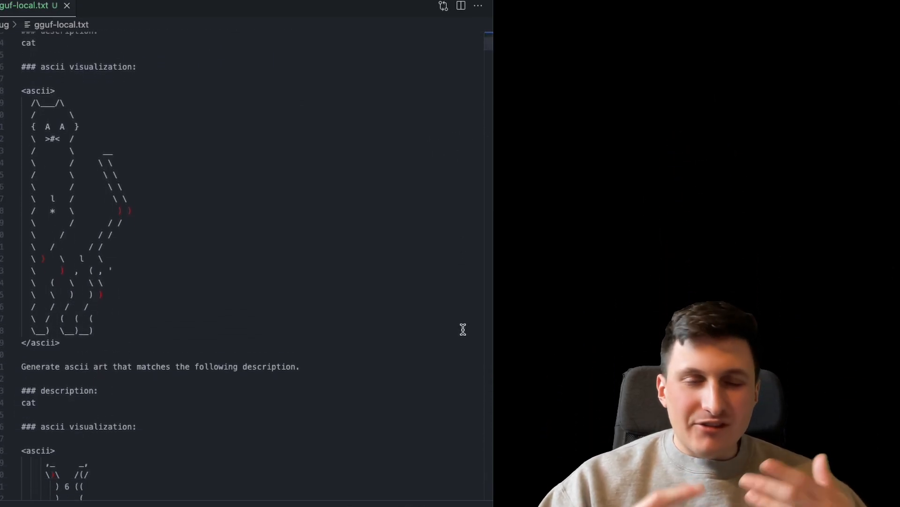
scroll(down, 3)
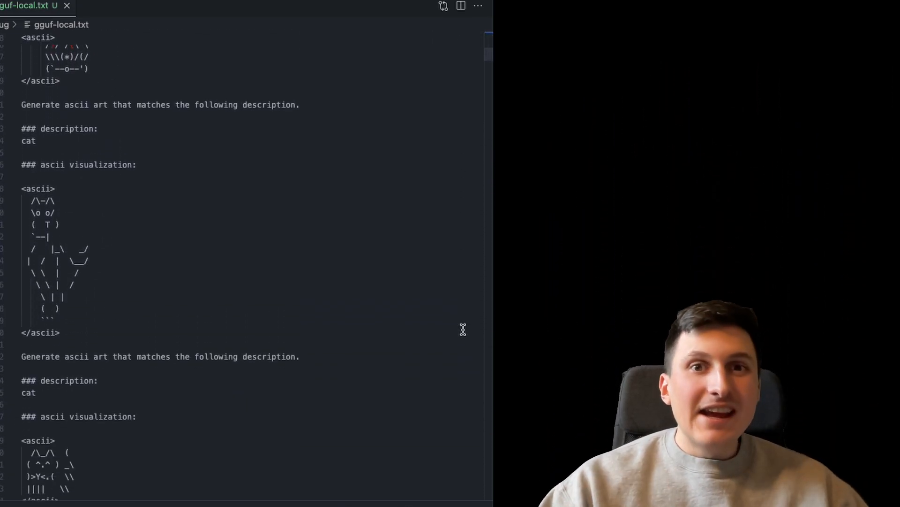
scroll(down, 3)
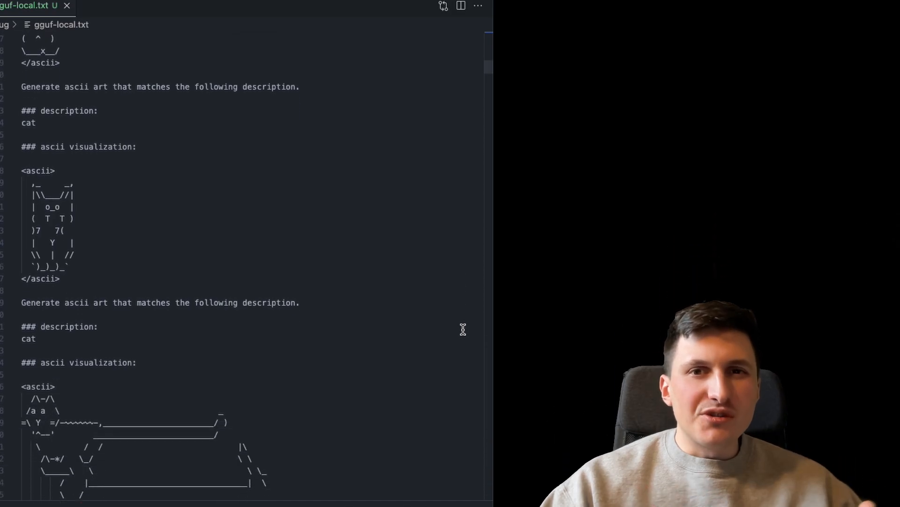
scroll(down, 3)
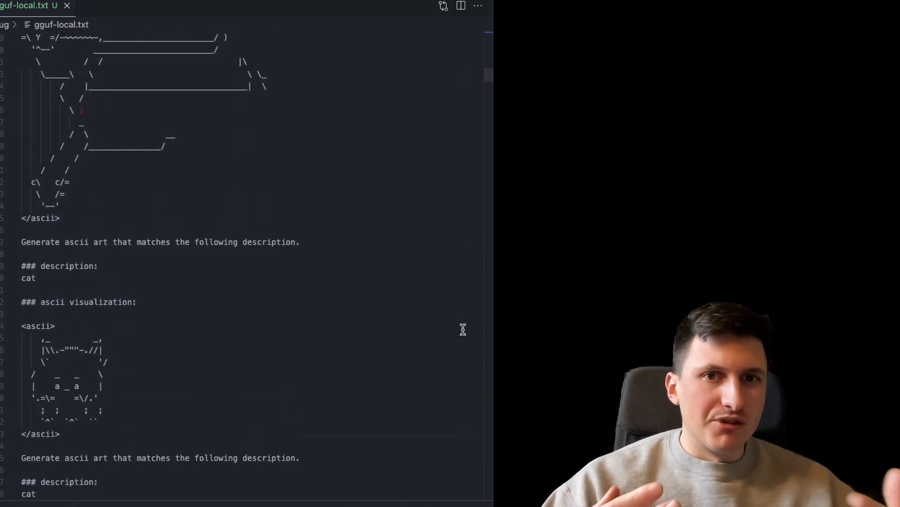
scroll(down, 3)
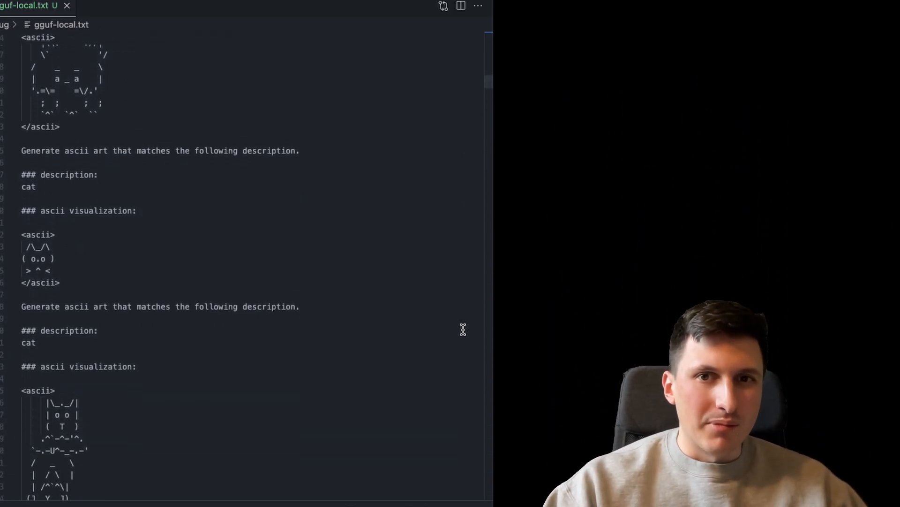
scroll(down, 3)
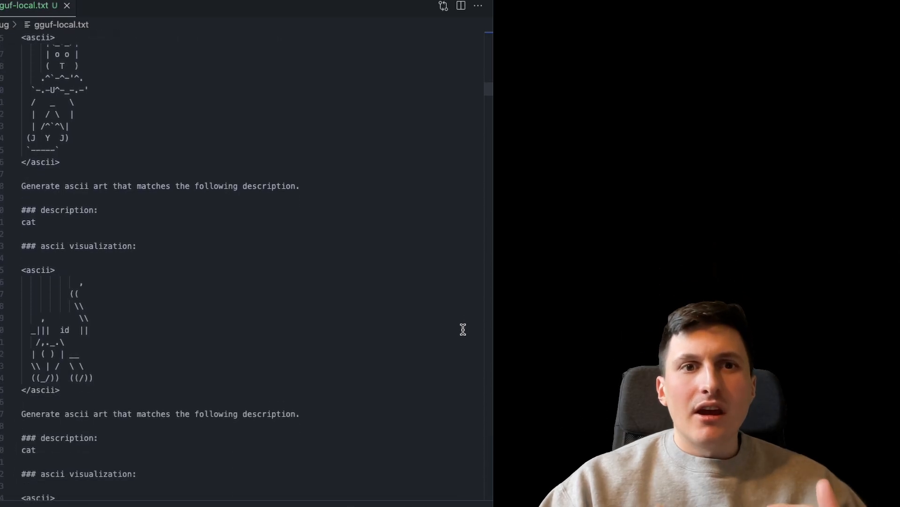
scroll(down, 3)
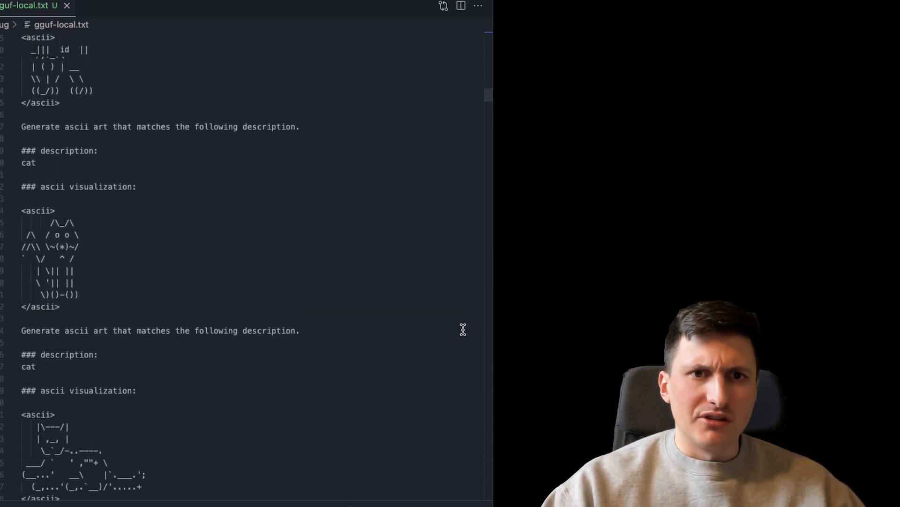
scroll(down, 3)
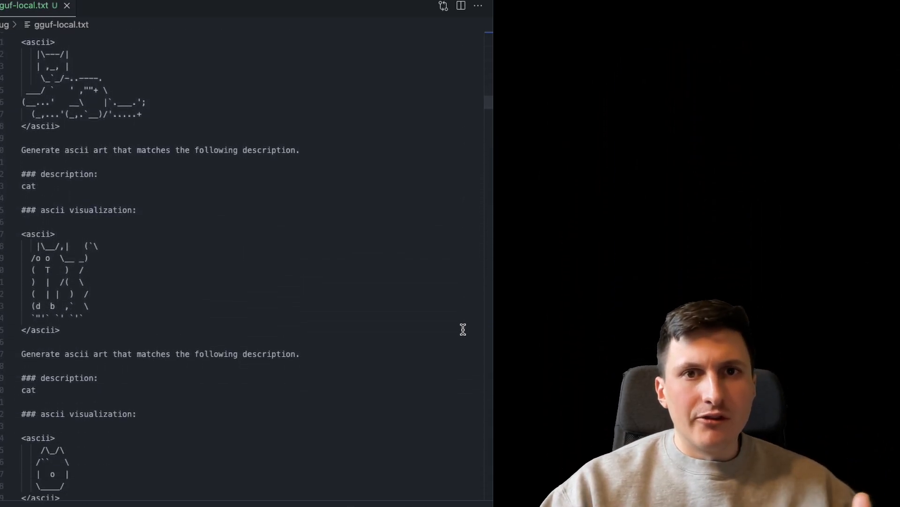
scroll(down, 3)
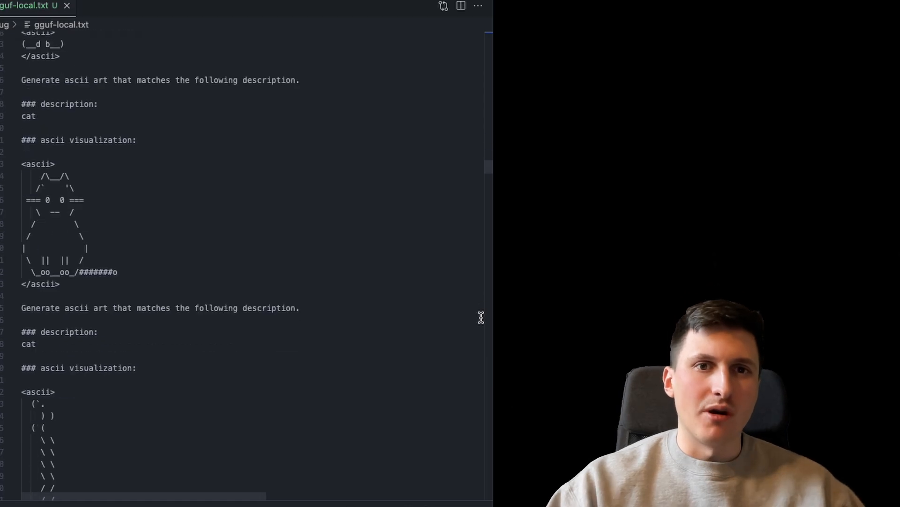
scroll(down, 3)
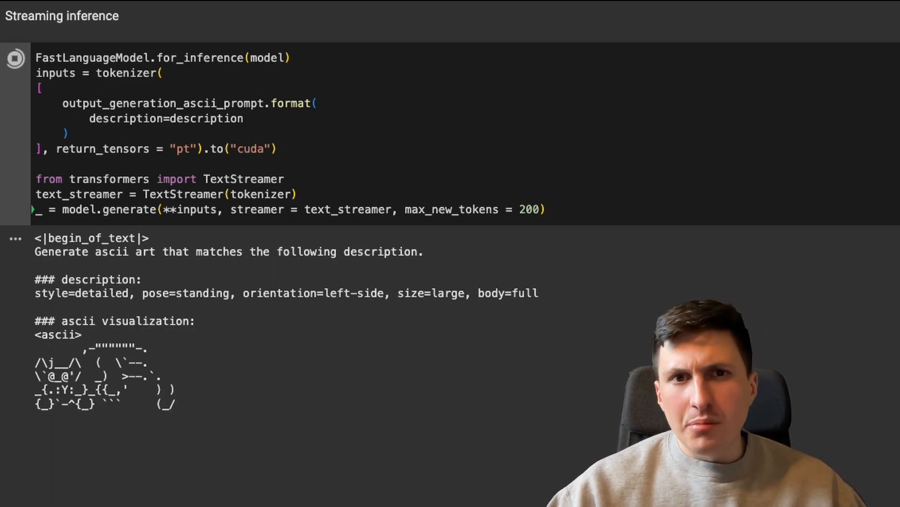
Step: Rerun the Streaming inference cell for another standing left-side ASCII drawing
click(15, 58)
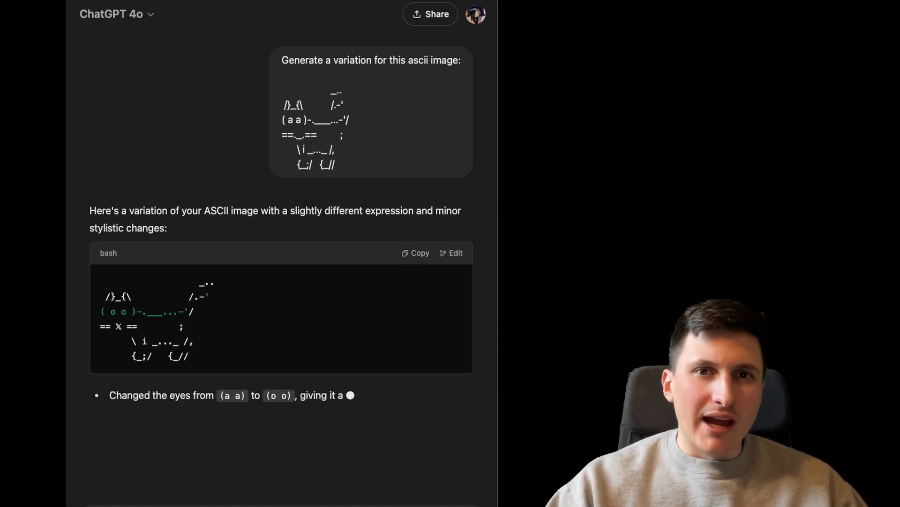
scroll(down, 3)
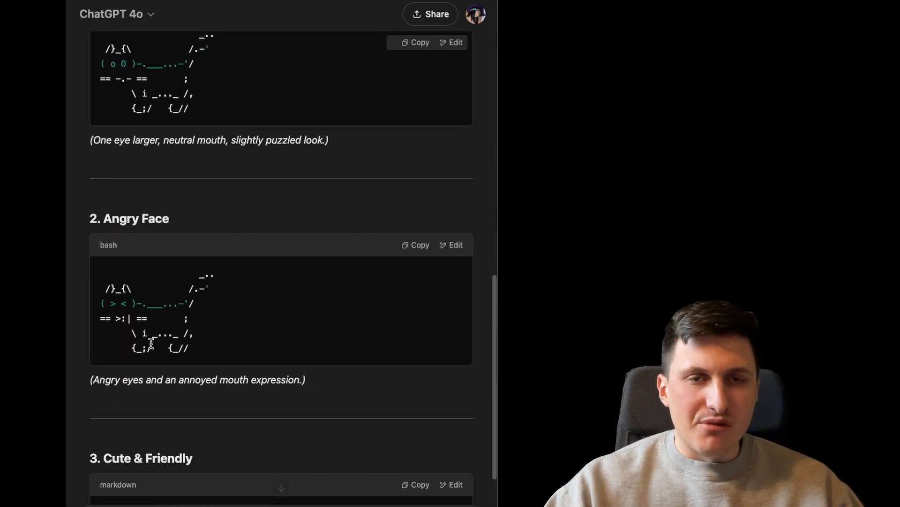
scroll(up, 3)
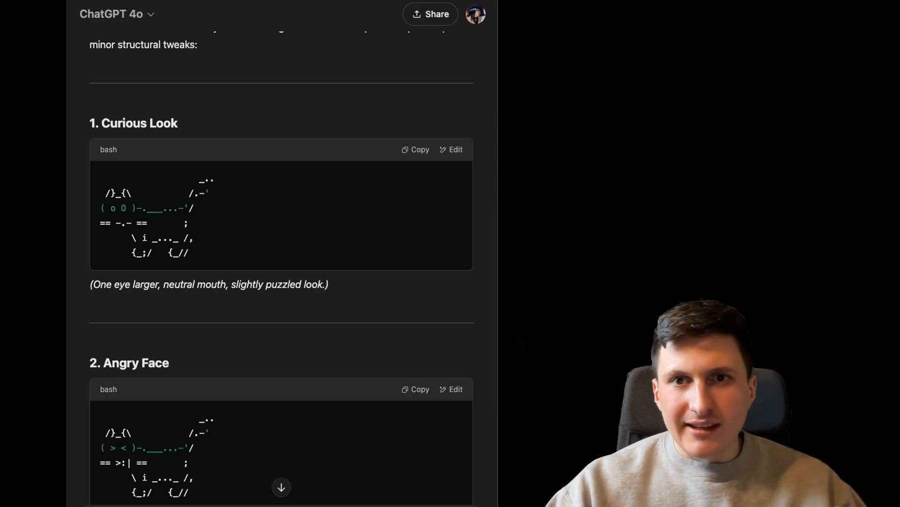
scroll(down, 3)
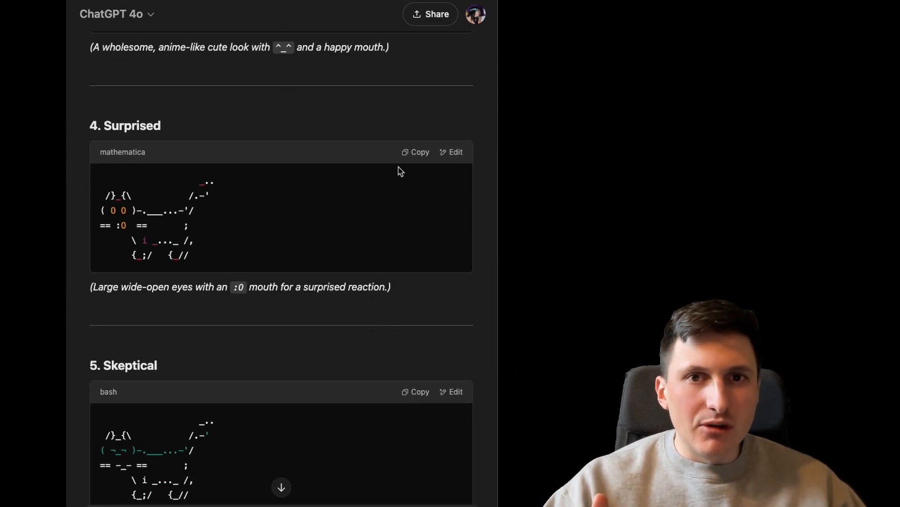
scroll(down, 3)
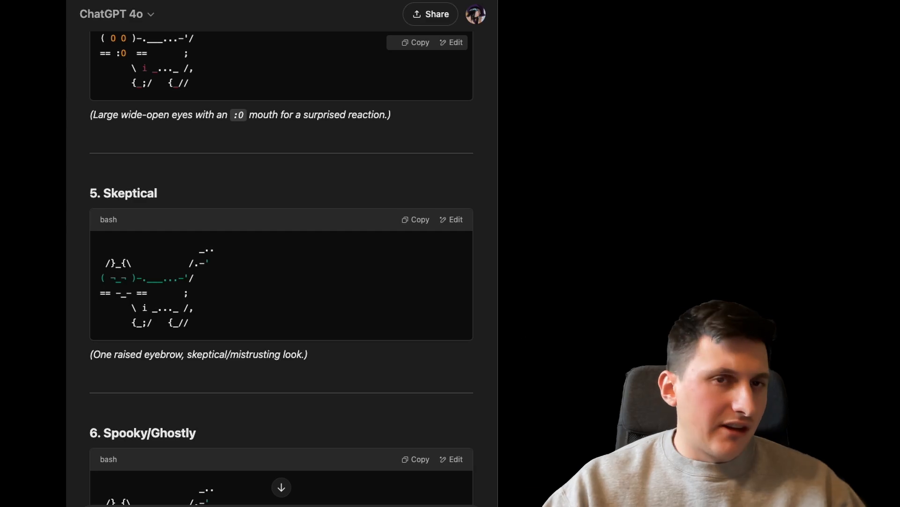
scroll(down, 3)
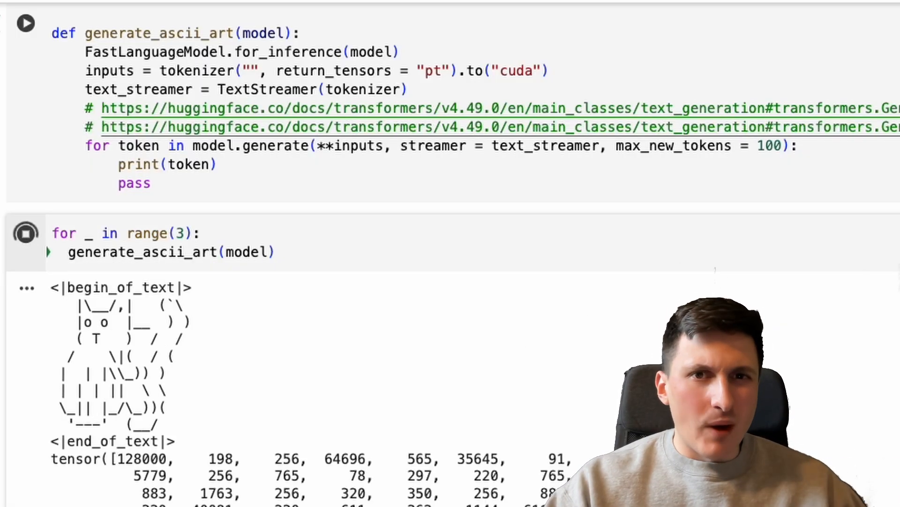
Step: Scroll the local notebook from the GGUF-plus-LoRA Llama loading cell to custom_generation_config
scroll(down, 3)
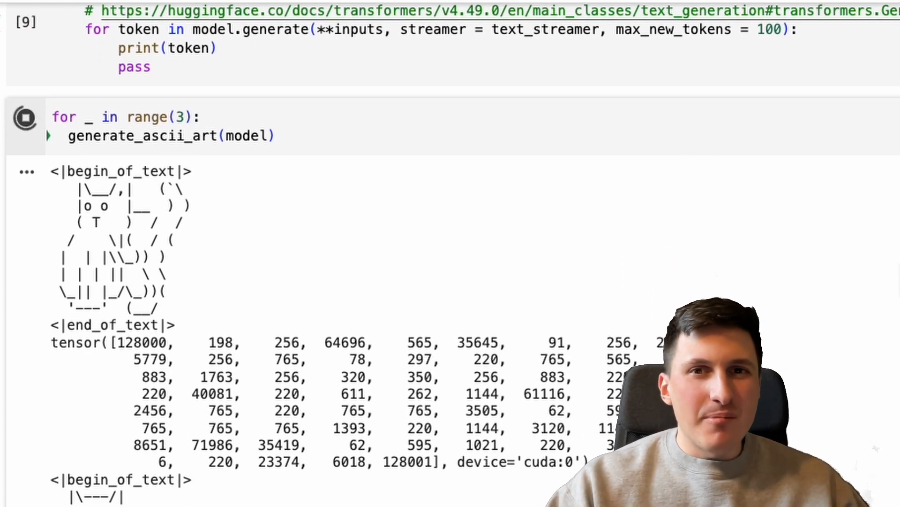
scroll(down, 3)
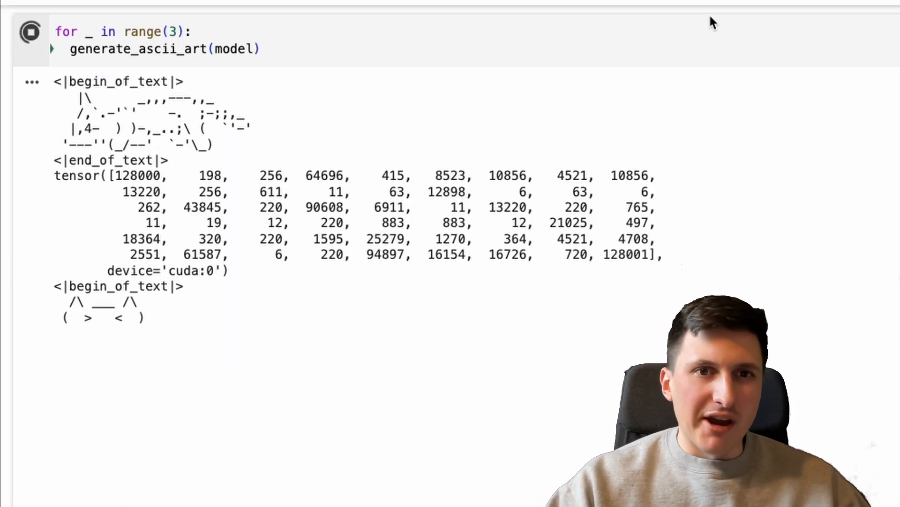
click(30, 38)
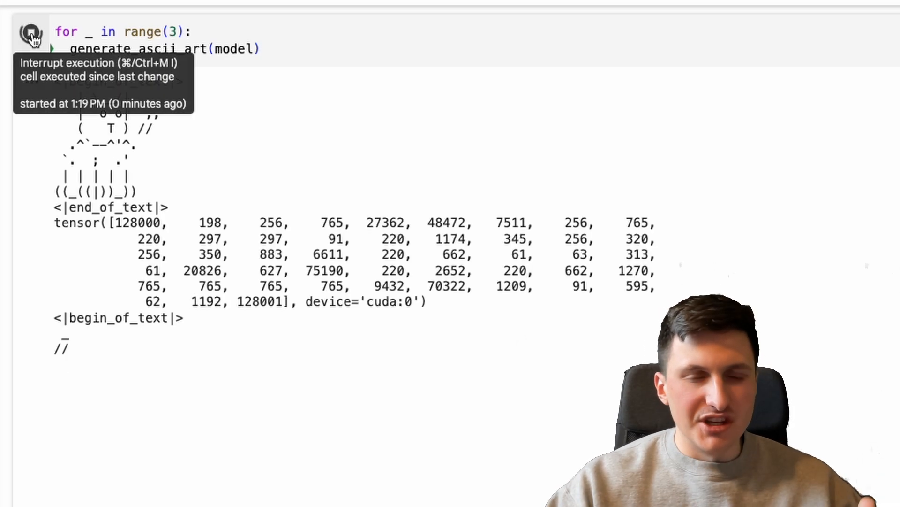
mouse_move(362, 130)
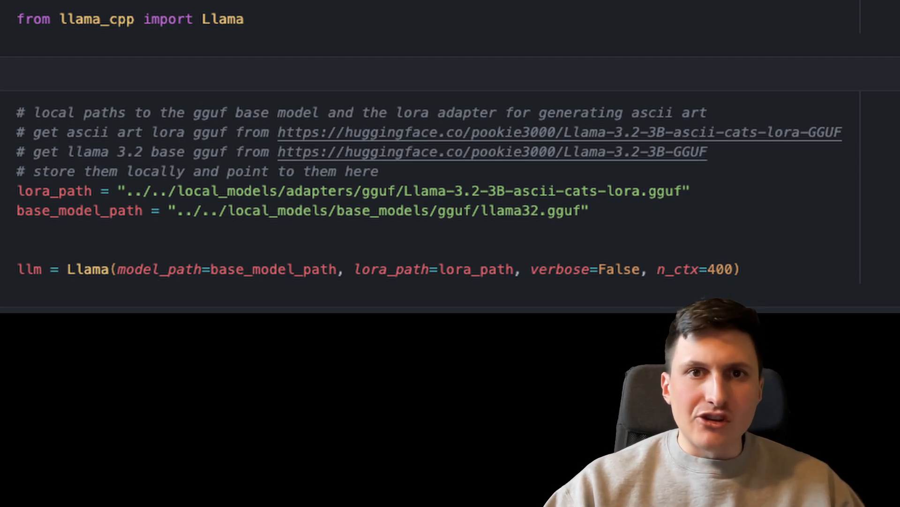
scroll(down, 3)
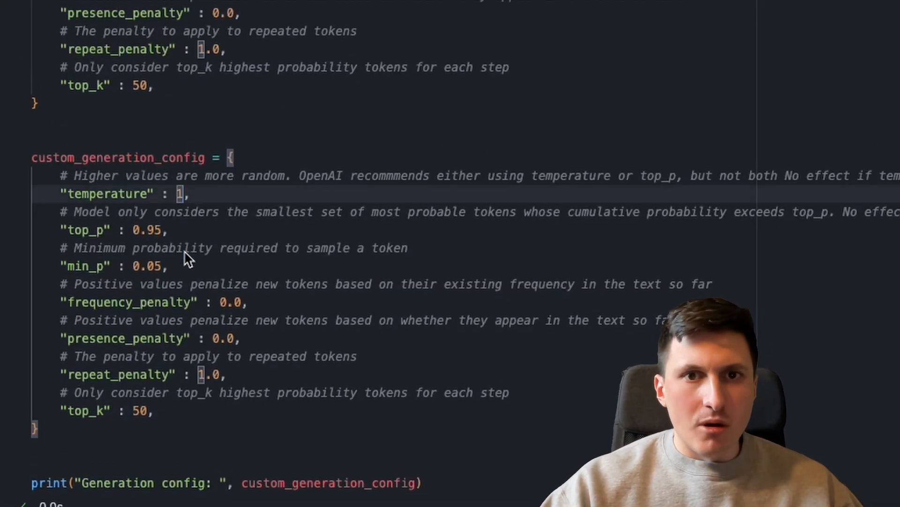
Step: Set temperature to 1.2 and min_p to 0.0 in the custom generation config
text(.2)
click(114, 230)
text(1)
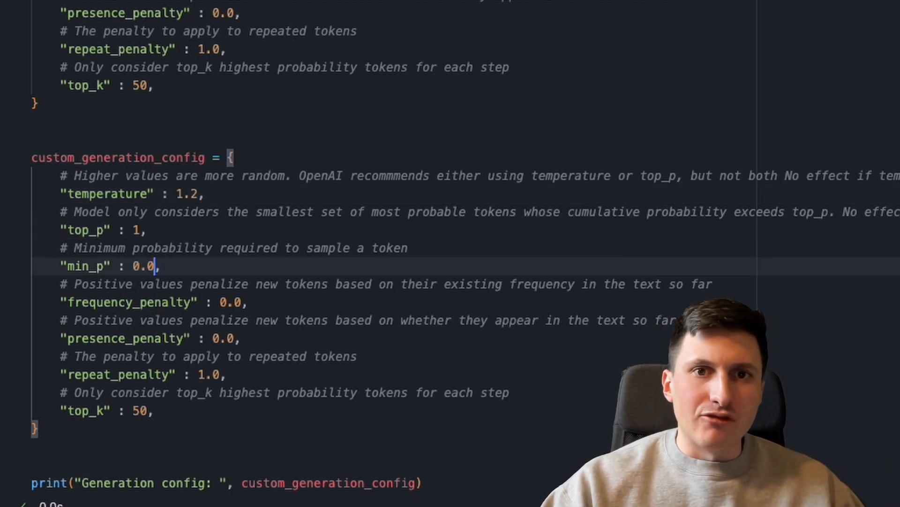
text(0)
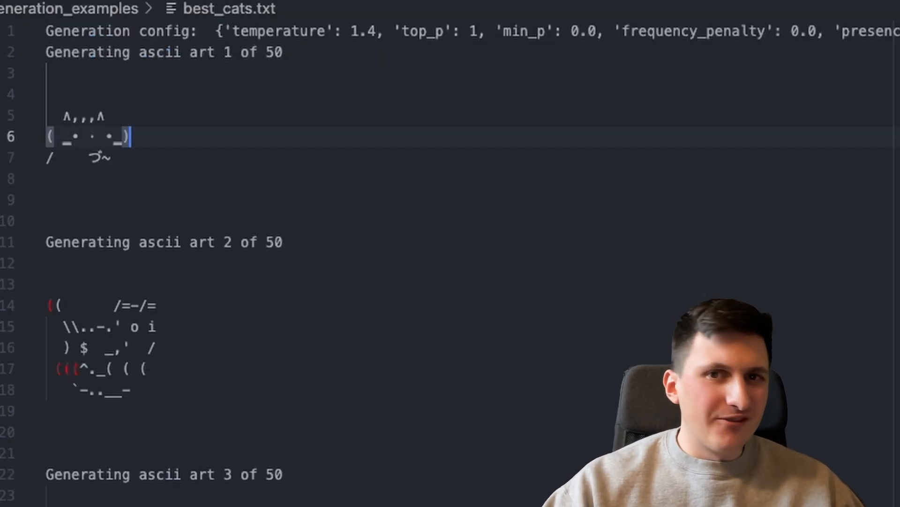
Step: Scroll through the llama output log to review ASCII cat generations 31–36
scroll(down, 3)
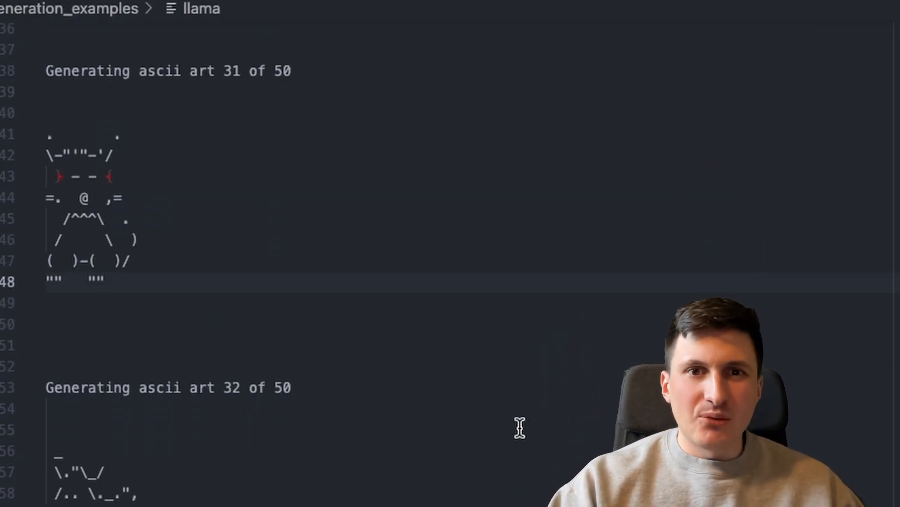
scroll(down, 3)
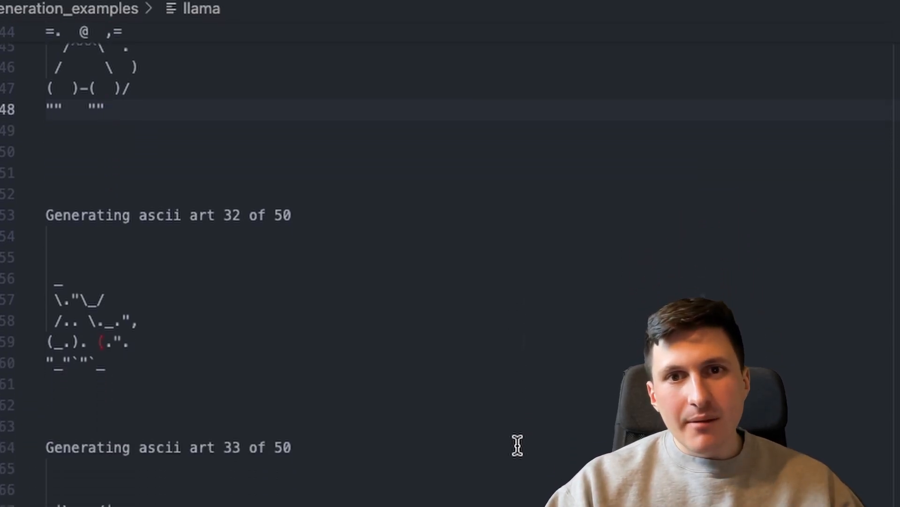
scroll(down, 3)
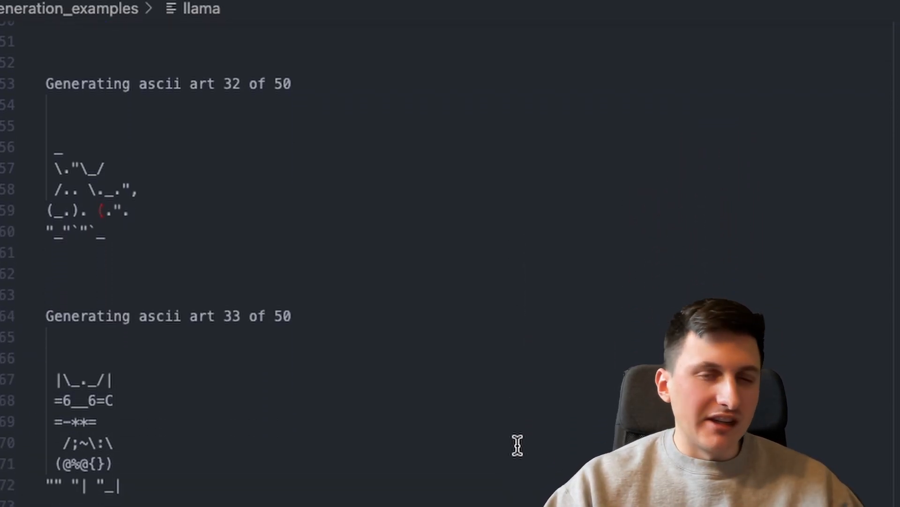
scroll(down, 3)
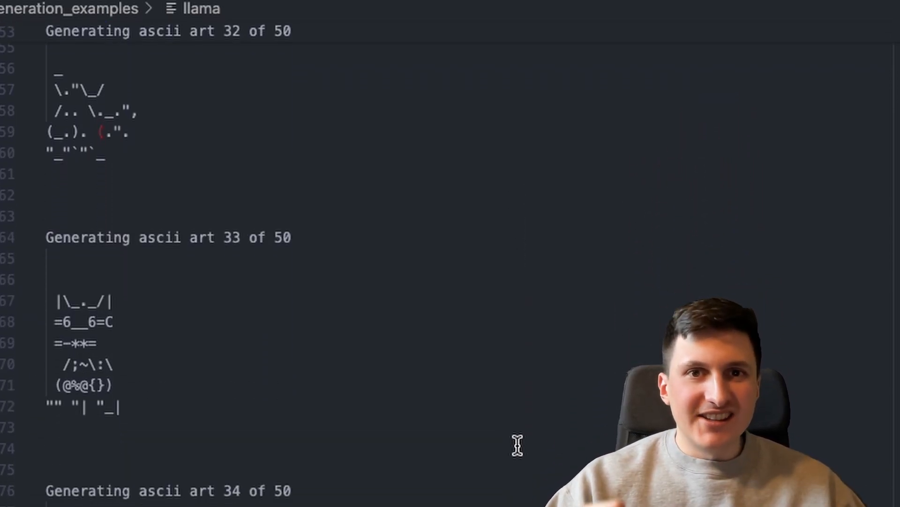
scroll(down, 3)
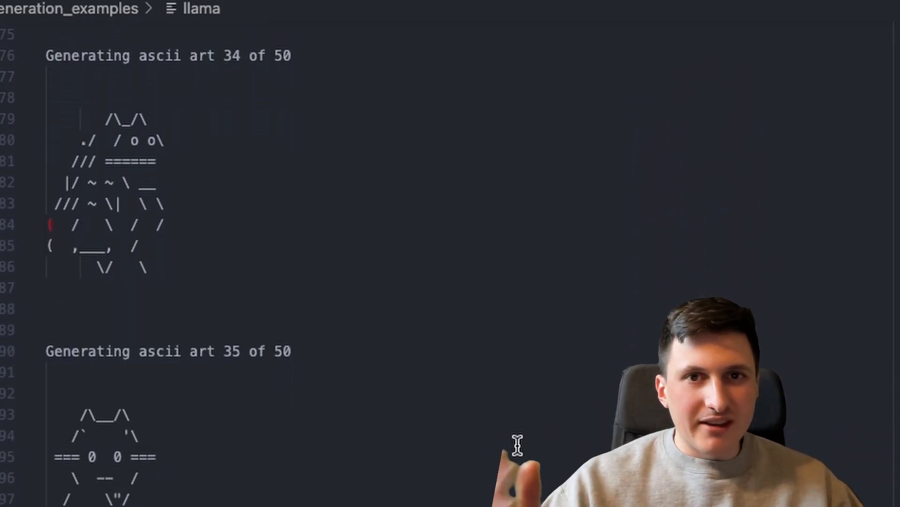
scroll(down, 3)
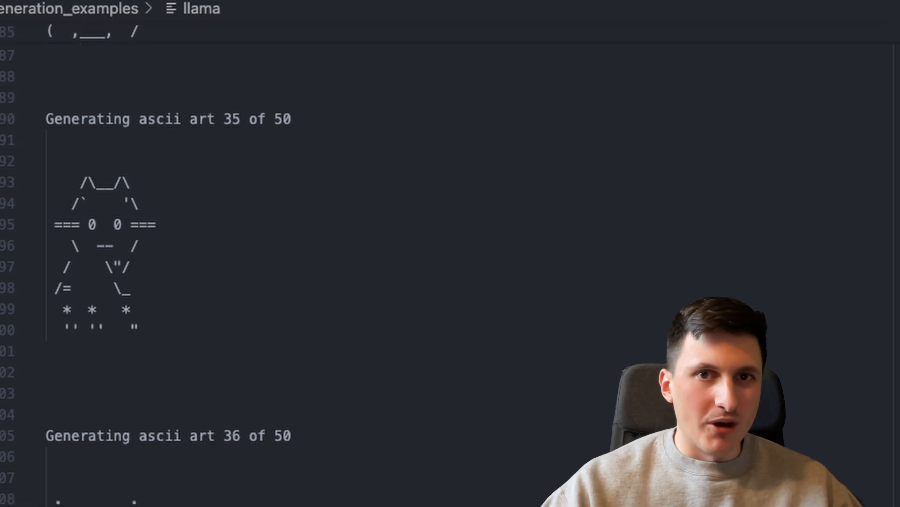
scroll(up, 3)
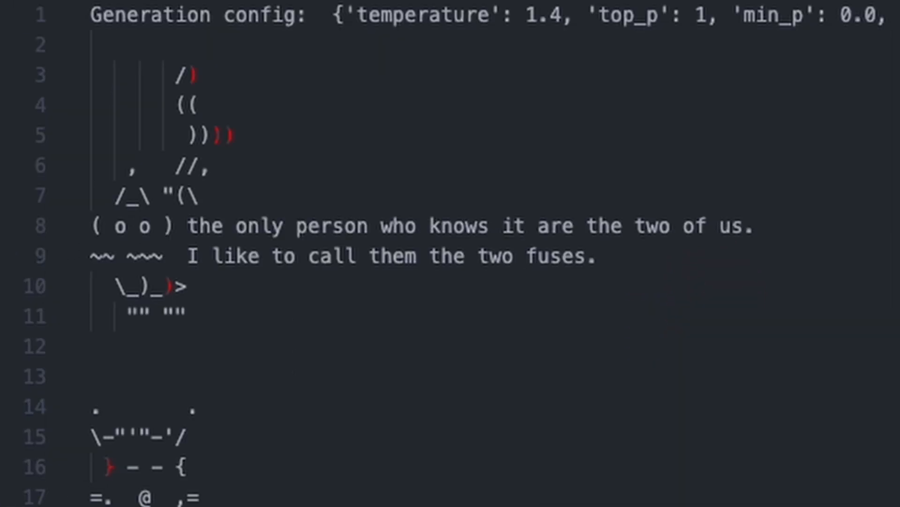
scroll(down, 3)
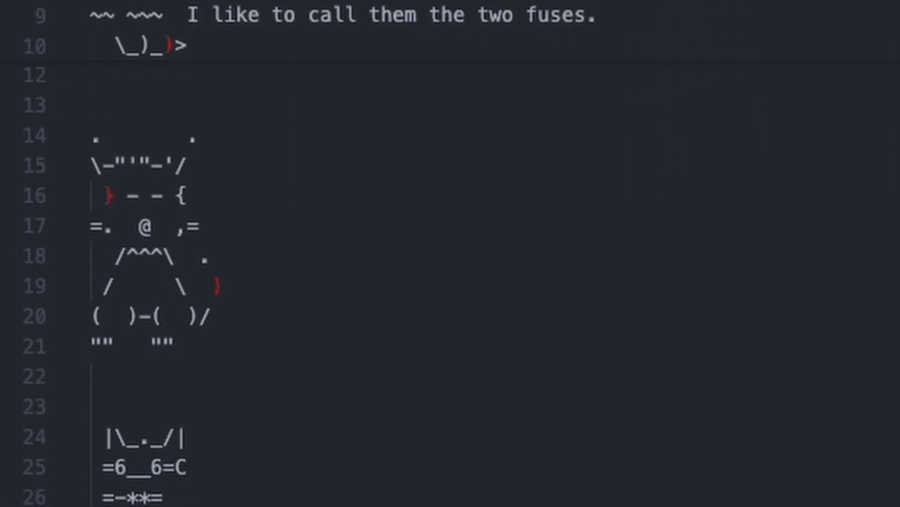
scroll(down, 3)
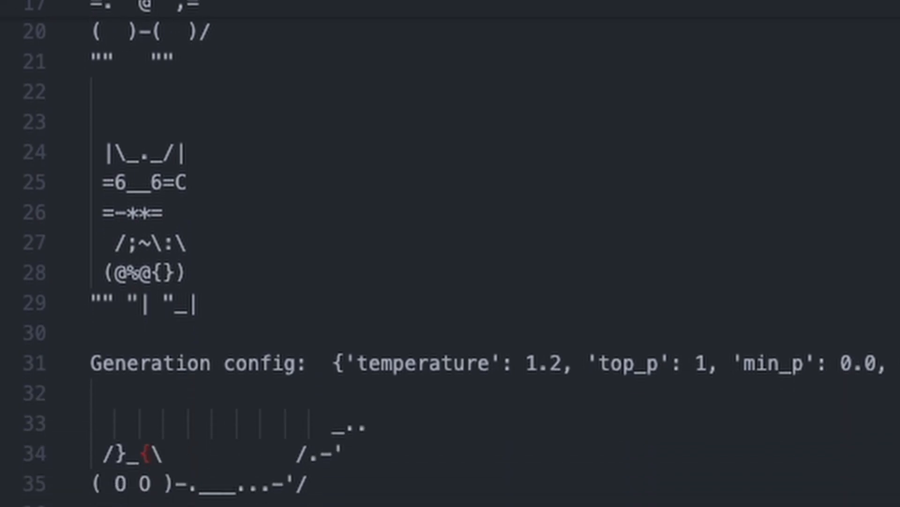
scroll(down, 3)
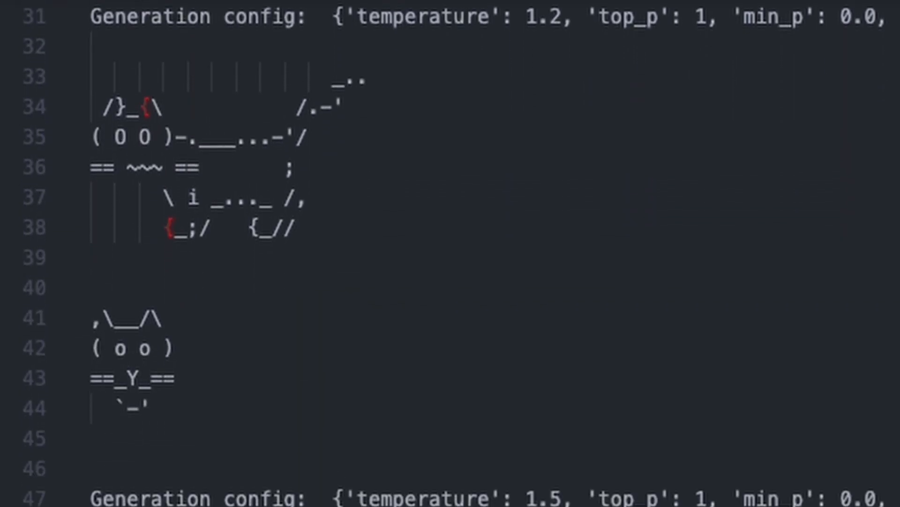
scroll(down, 3)
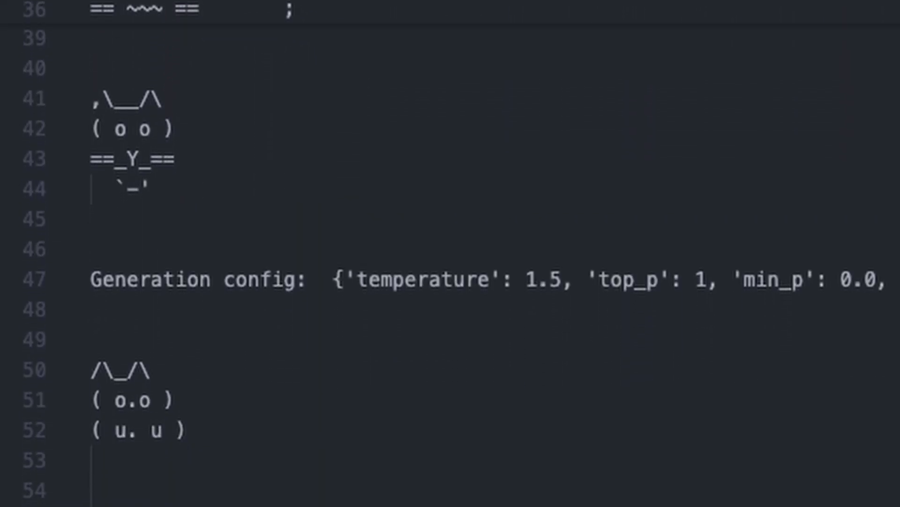
scroll(down, 3)
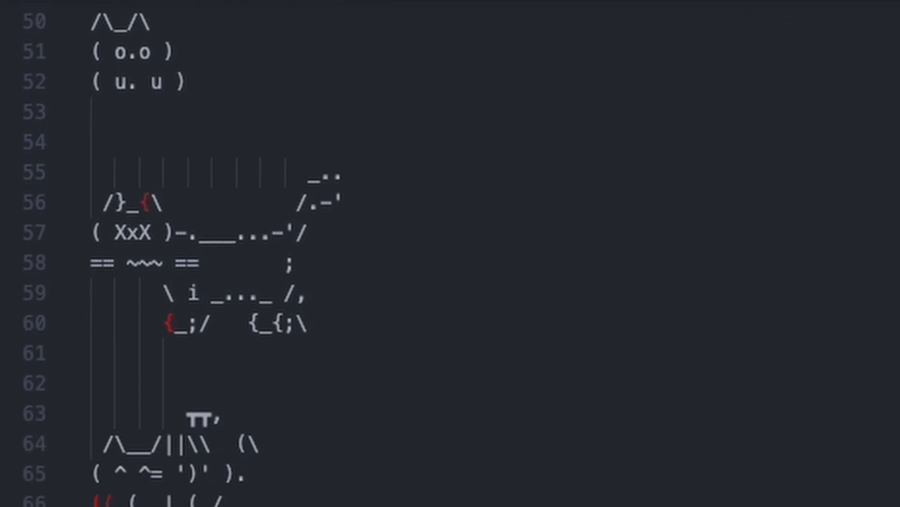
scroll(down, 3)
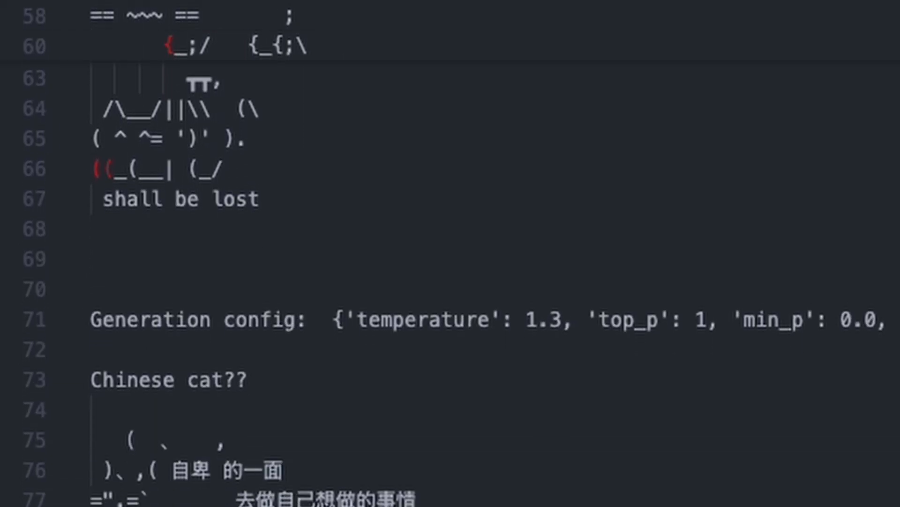
scroll(down, 3)
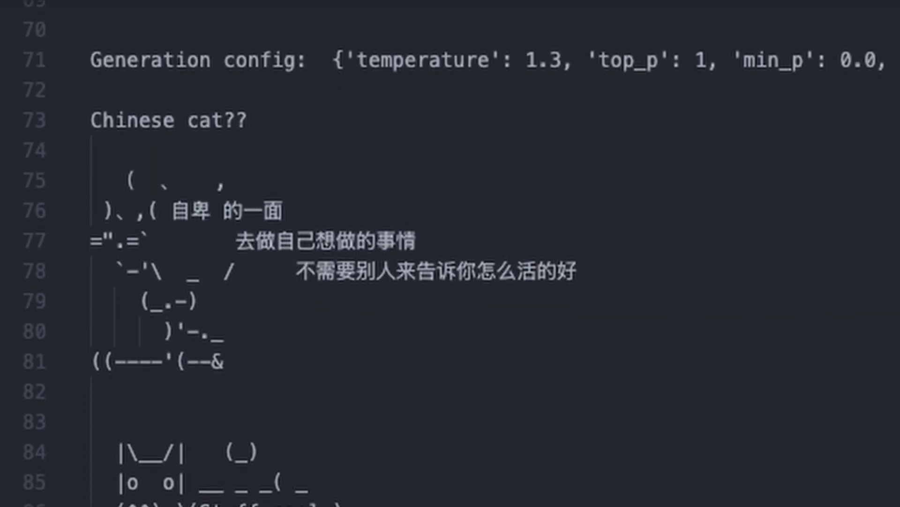
scroll(down, 3)
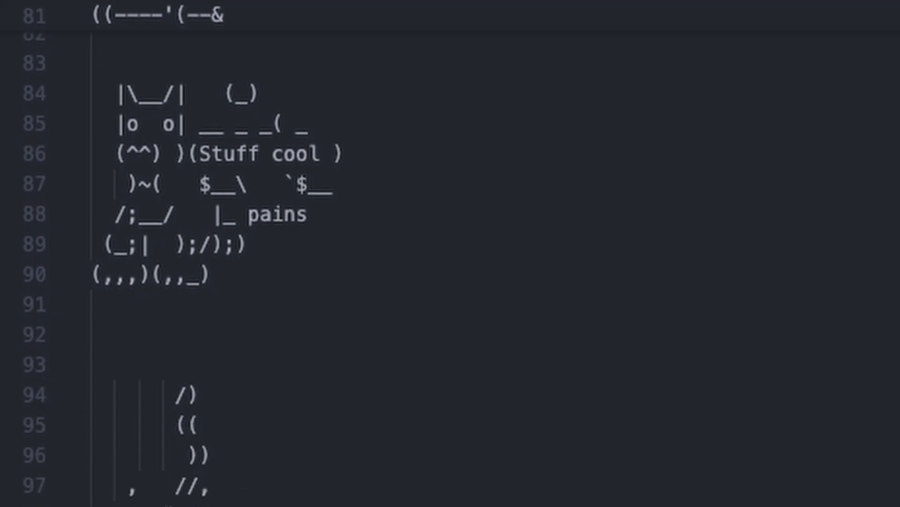
scroll(down, 3)
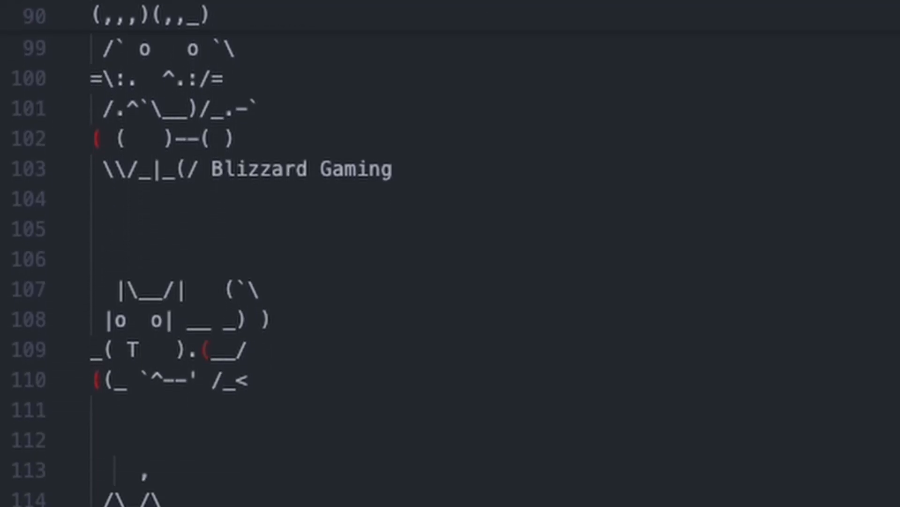
scroll(down, 3)
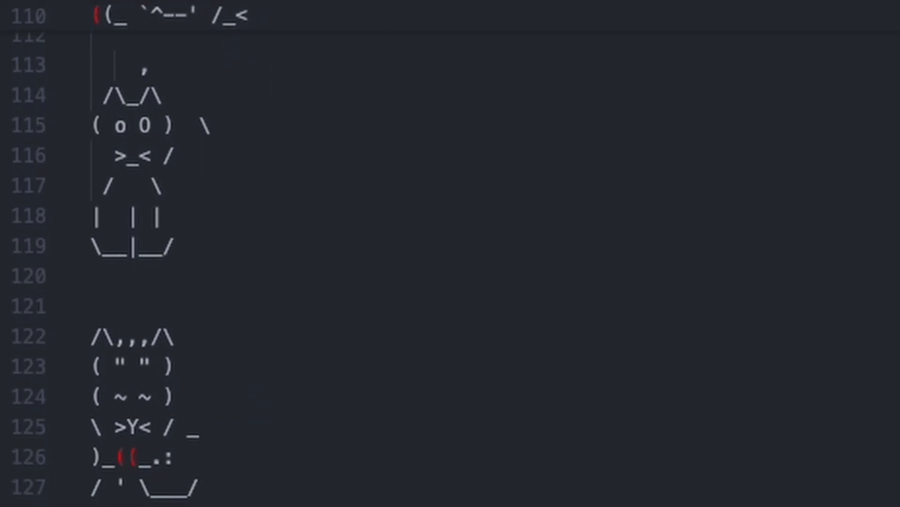
scroll(down, 3)
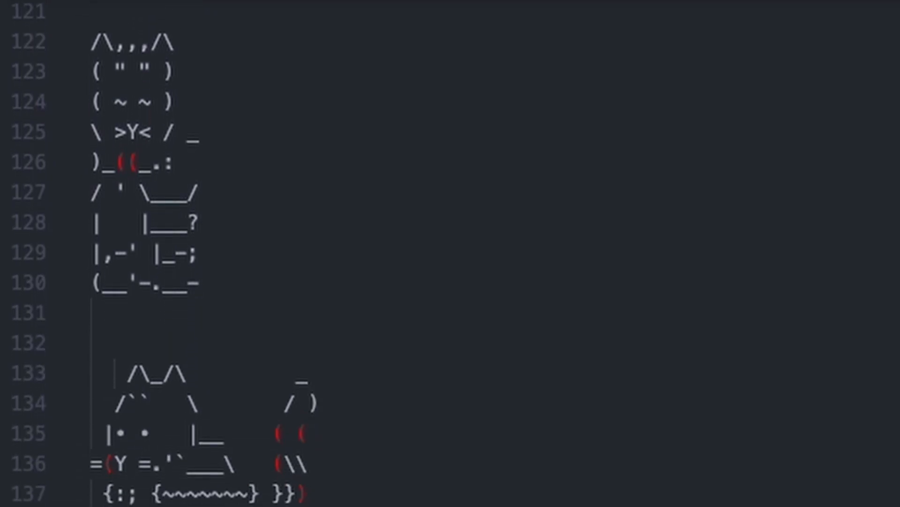
scroll(down, 3)
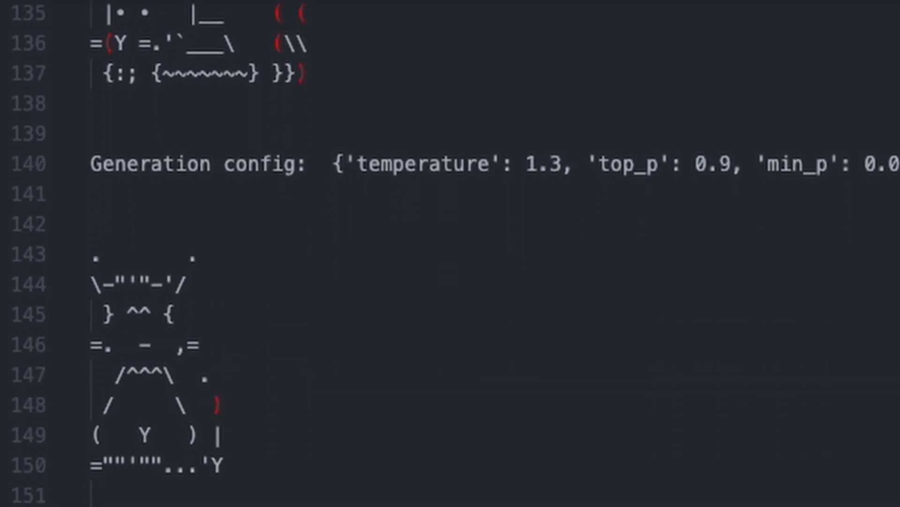
scroll(down, 3)
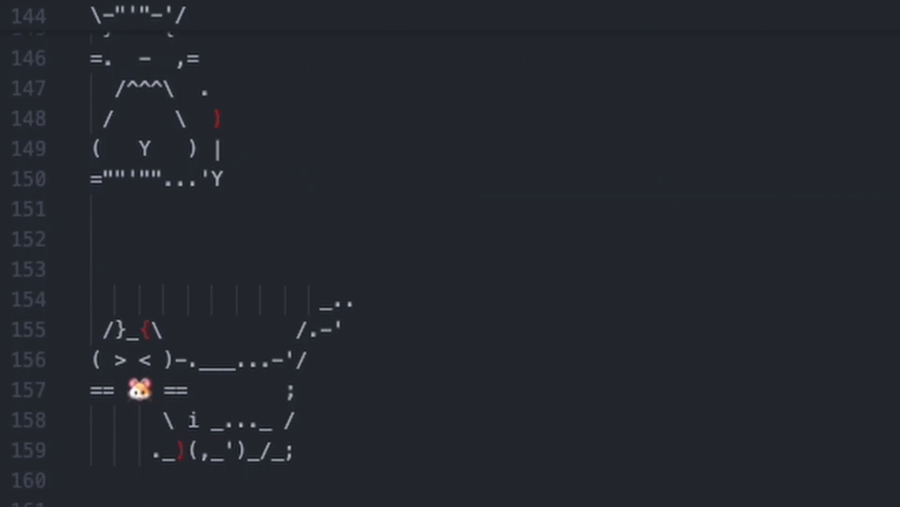
scroll(down, 3)
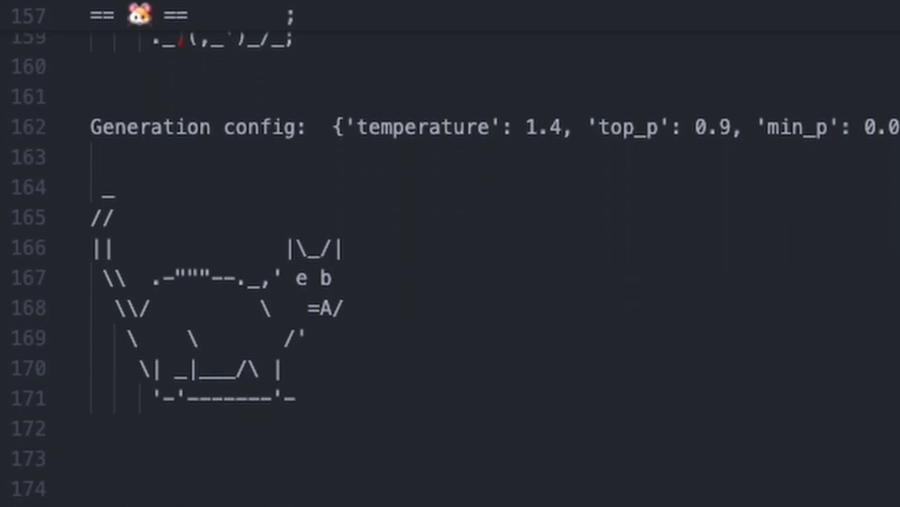